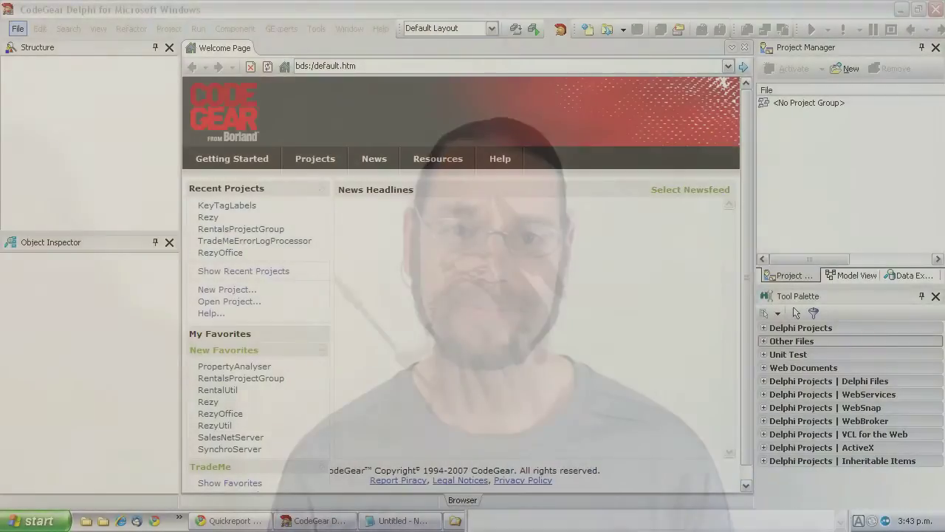
Start a new VCL Forms application and drop a ReportDesignerDialog onto Form16.
{"action": "left_click", "coordinate": [17, 28]}
{"action": "type", "text": "design"}
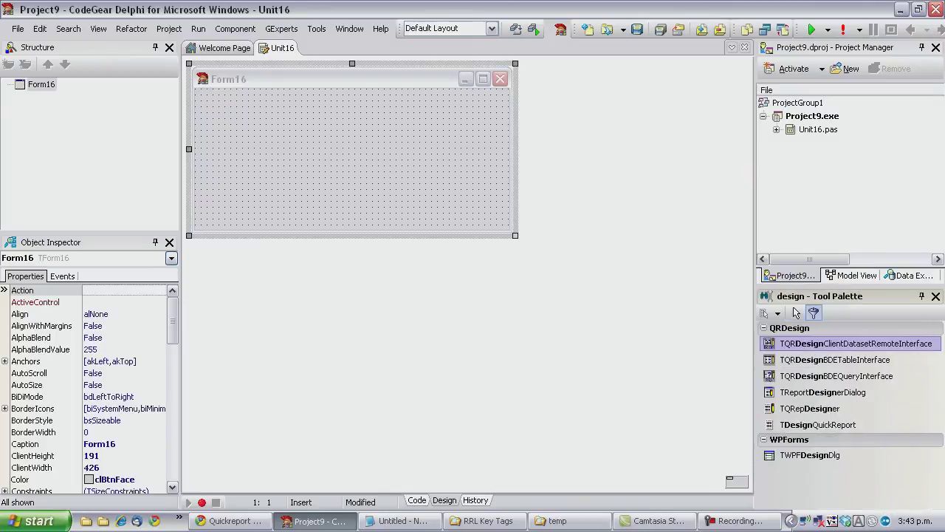
{"action": "left_click", "coordinate": [836, 376]}
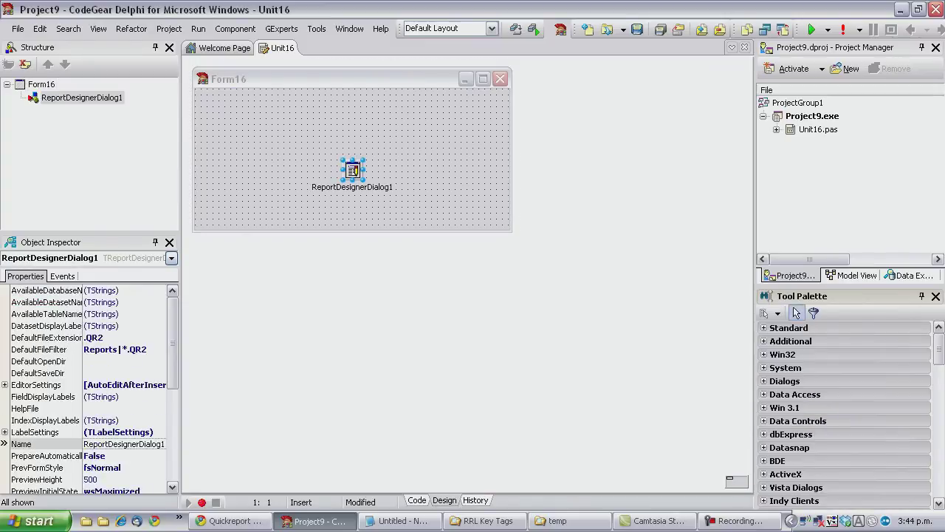
Reposition ReportDesignerDialog1, then add ClientDataSet1 and a dsKeys data source linked to it.
{"action": "left_click_drag", "start_coordinate": [353, 170], "coordinate": [252, 117]}
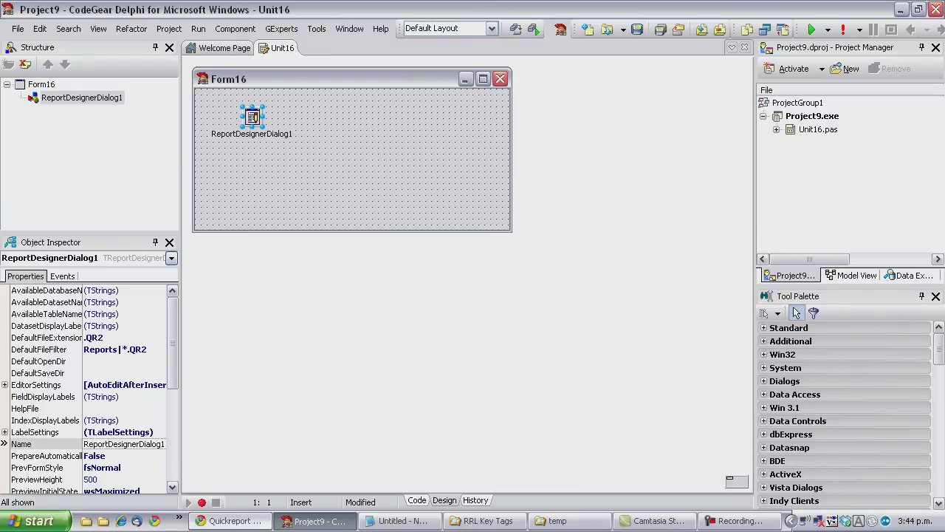
{"action": "left_click", "coordinate": [229, 521]}
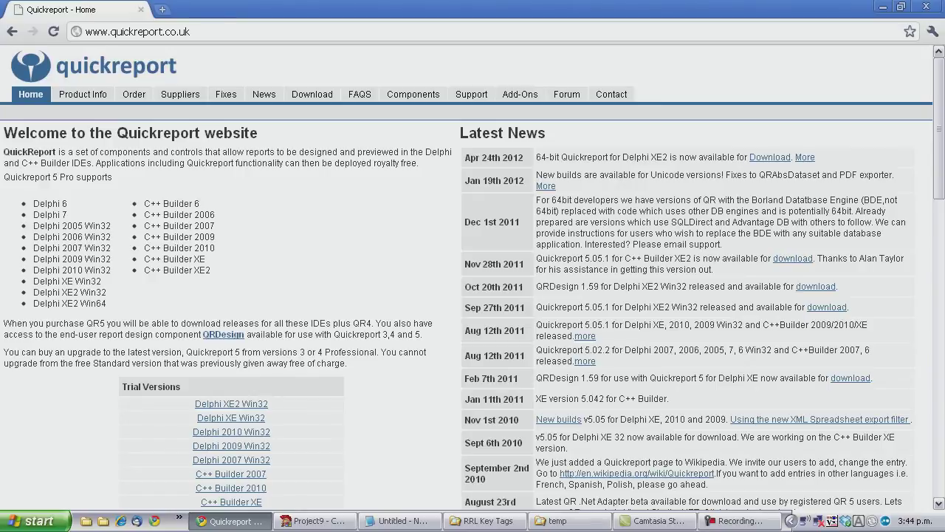
{"action": "left_click", "coordinate": [313, 520]}
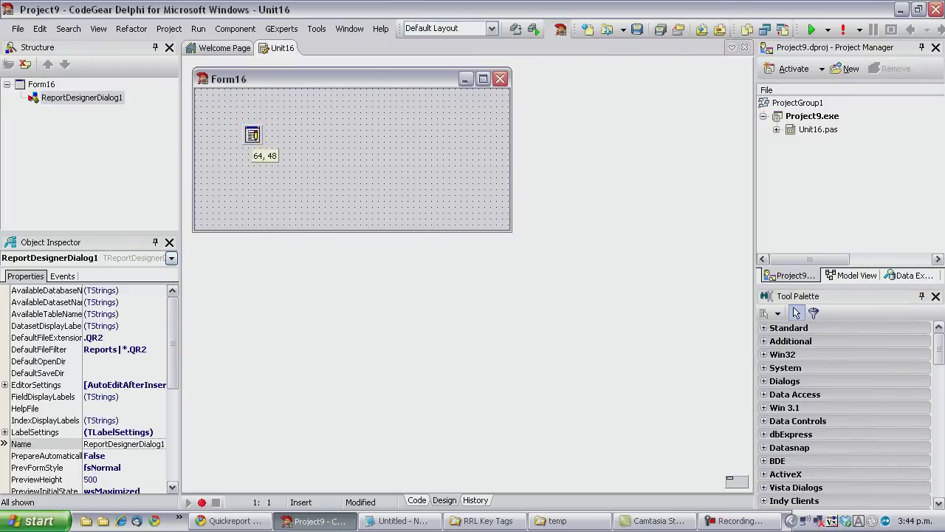
{"action": "left_click_drag", "start_coordinate": [252, 136], "coordinate": [258, 122]}
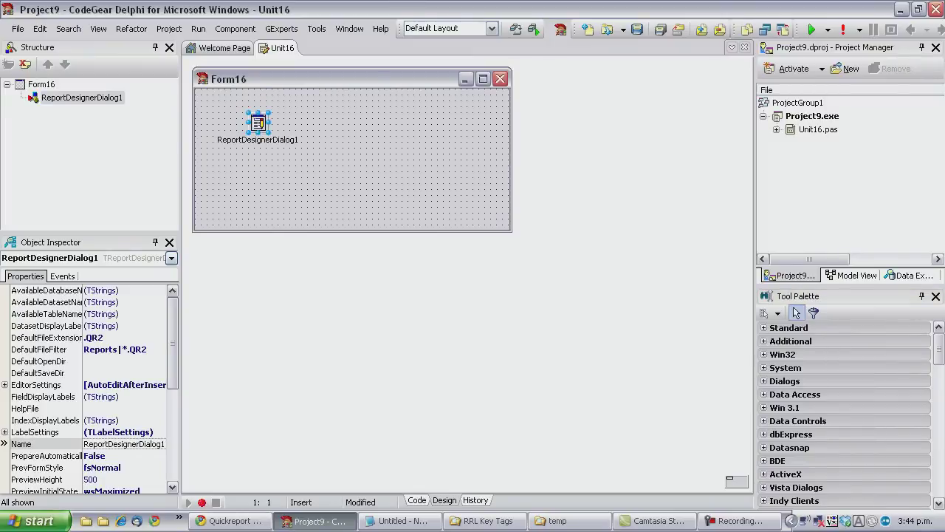
{"action": "scroll", "scroll_direction": "down", "scroll_amount": 3}
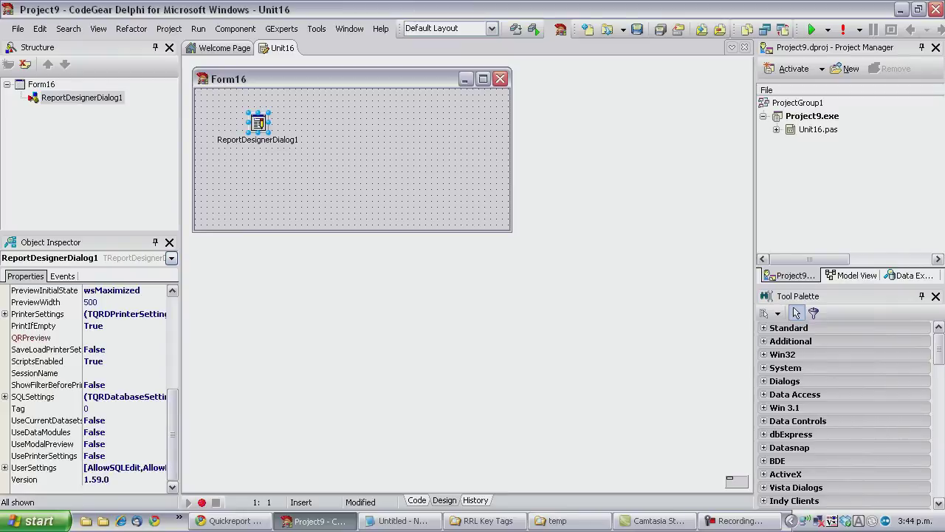
{"action": "left_click", "coordinate": [369, 184]}
{"action": "type", "text": "dsKeys"}
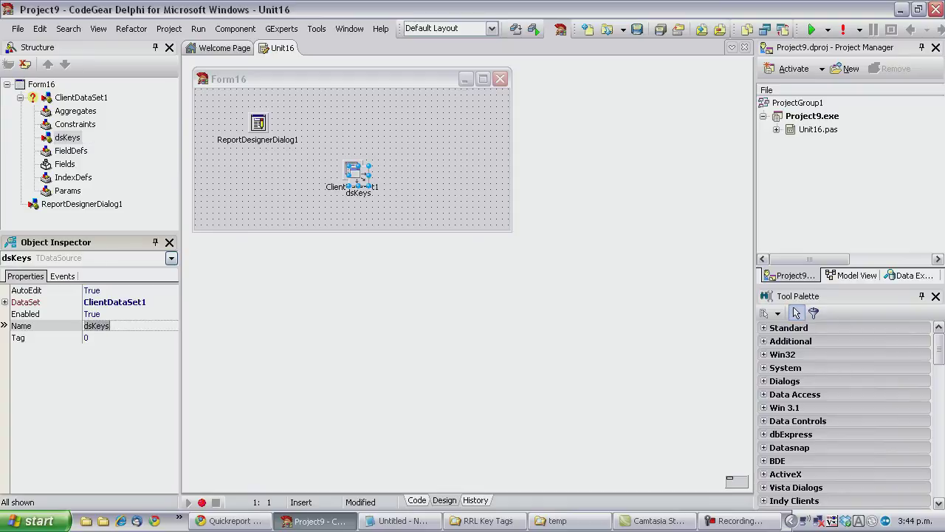
Rename ClientDataSet1 to cdsKeys and add a persistent string field Label of size 20.
{"action": "left_click", "coordinate": [355, 173]}
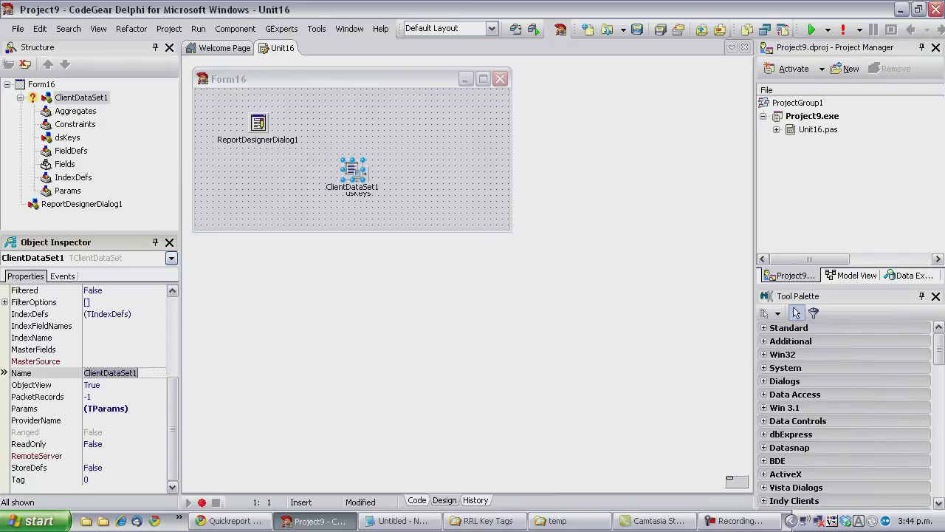
{"action": "type", "text": "cdsKeys"}
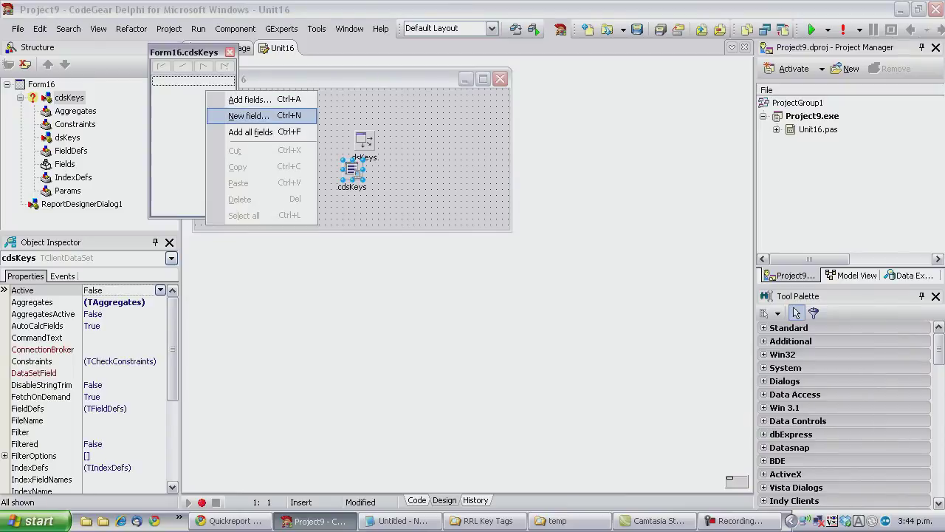
{"action": "left_click", "coordinate": [250, 115]}
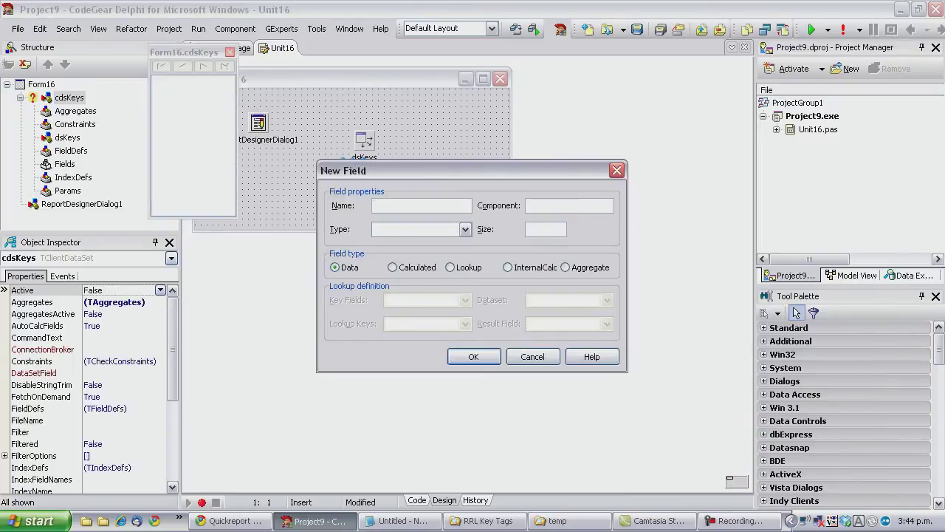
{"action": "type", "text": "L"}
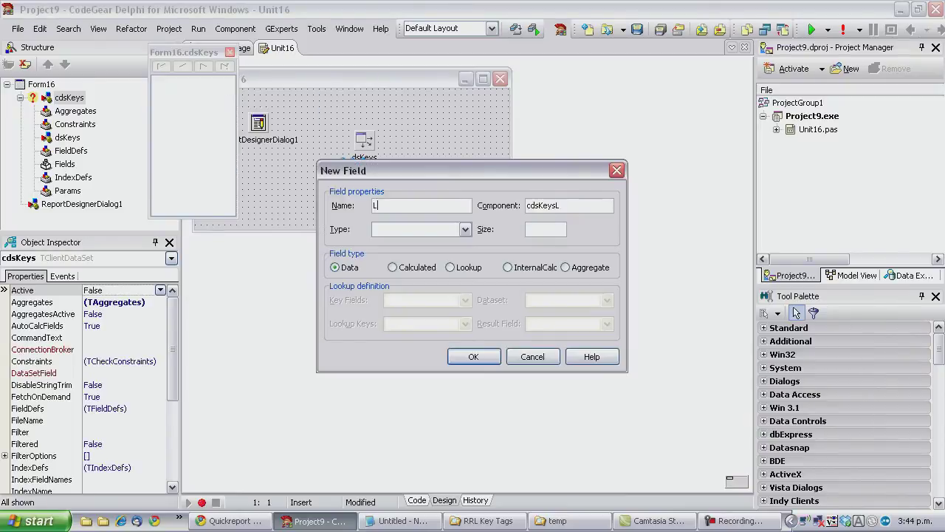
{"action": "type", "text": "abel"}
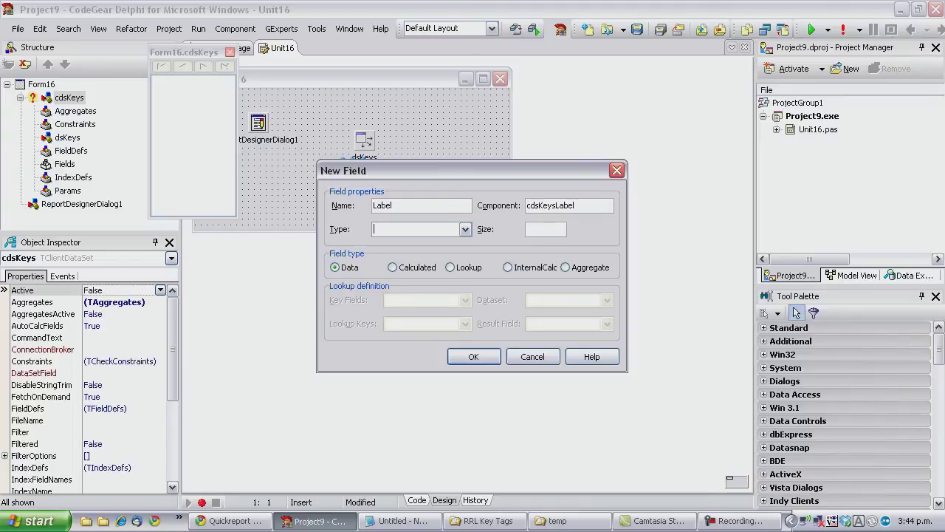
{"action": "type", "text": "Stq"}
{"action": "left_click", "coordinate": [546, 229]}
{"action": "type", "text": "20"}
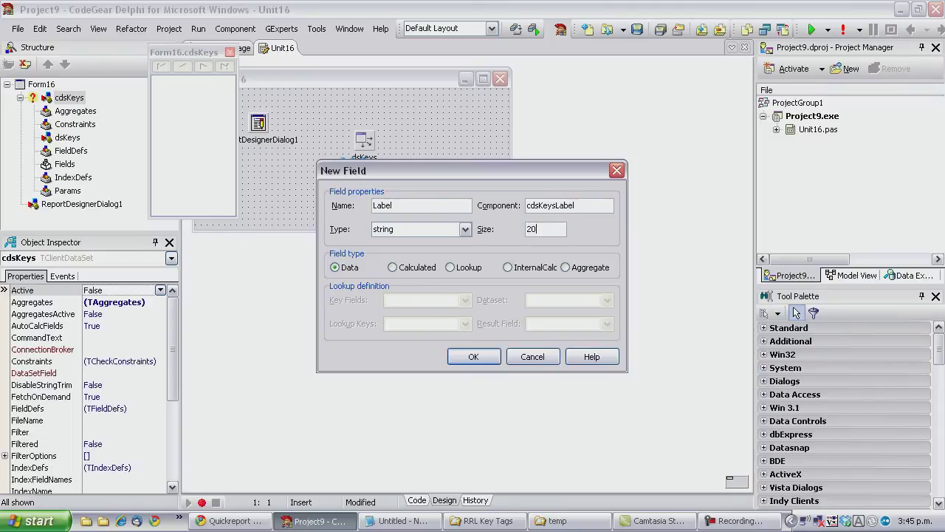
{"action": "left_click", "coordinate": [473, 356]}
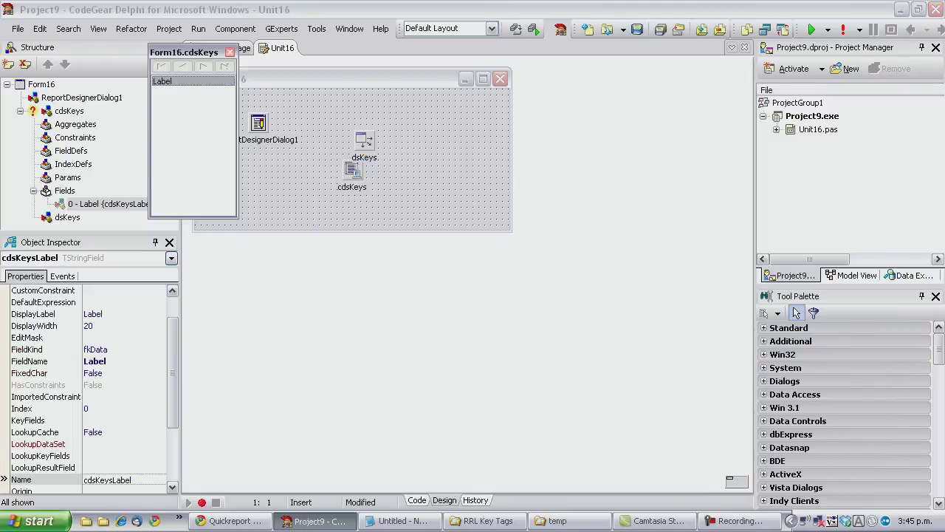
{"action": "right_click", "coordinate": [364, 170]}
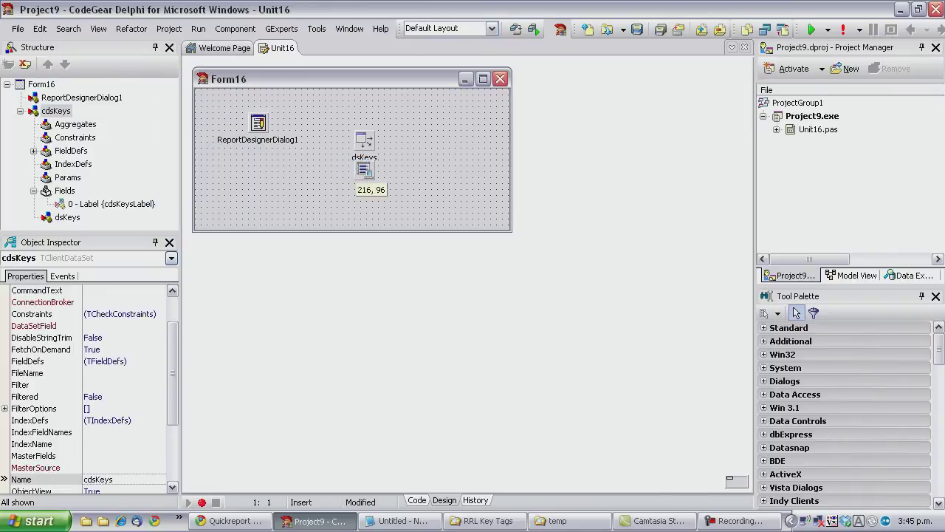
Move the report dialog to the form top and add a spin edit with a label.
{"action": "left_click", "coordinate": [364, 170]}
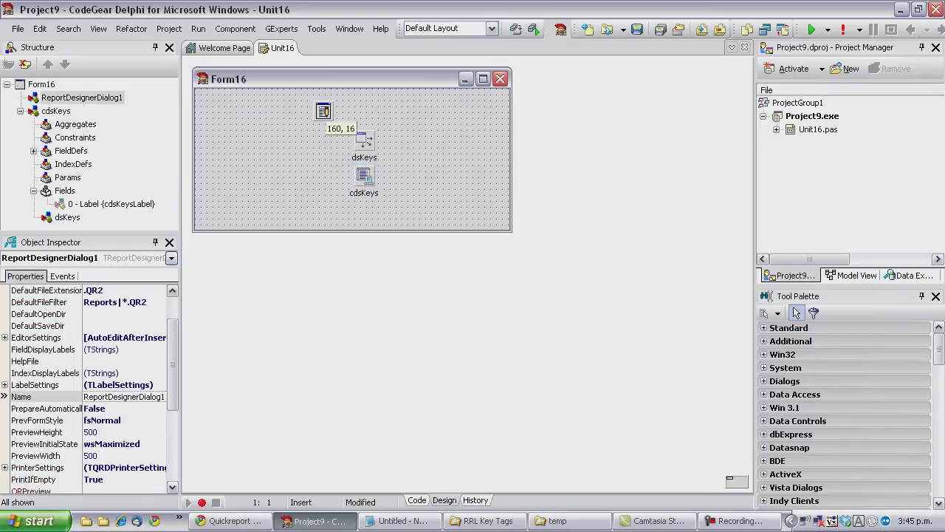
{"action": "left_click_drag", "start_coordinate": [323, 111], "coordinate": [364, 105]}
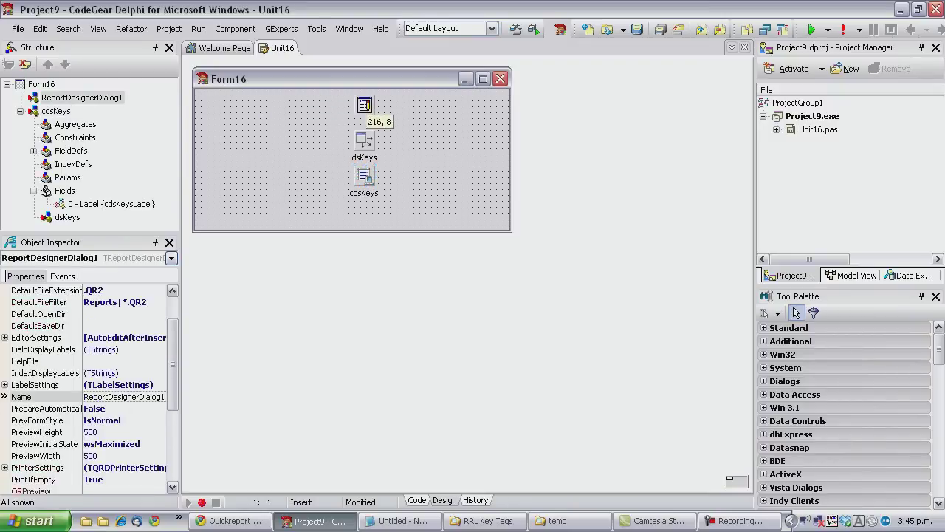
{"action": "left_click", "coordinate": [364, 105]}
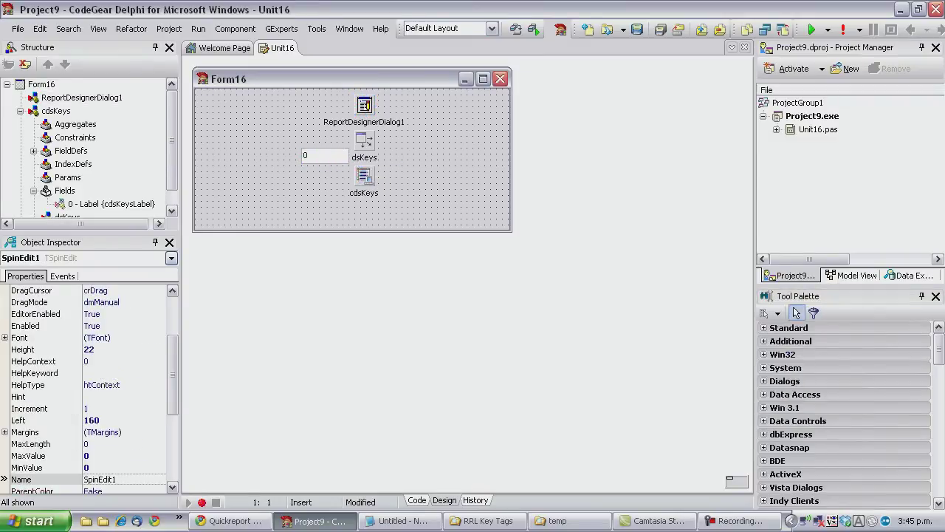
{"action": "left_click_drag", "start_coordinate": [325, 155], "coordinate": [296, 121]}
{"action": "type", "text": "seStop"}
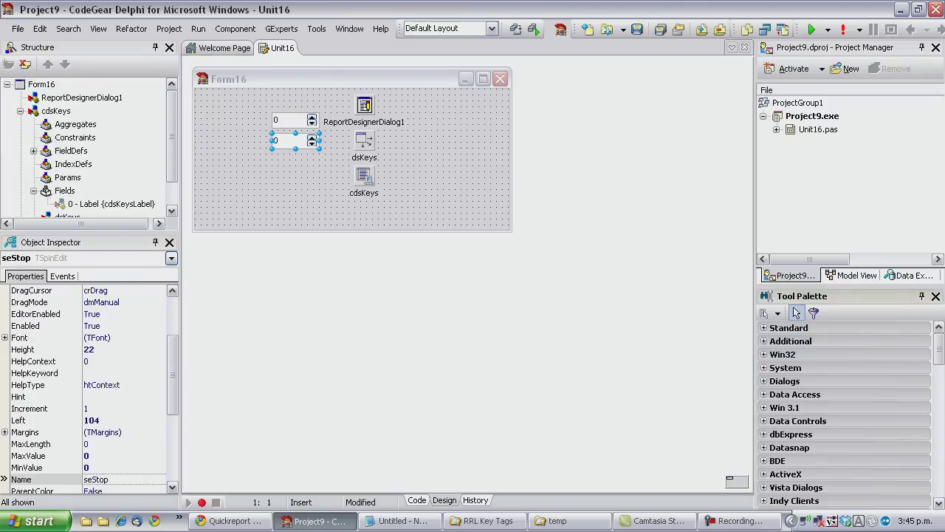
{"action": "left_click", "coordinate": [339, 170]}
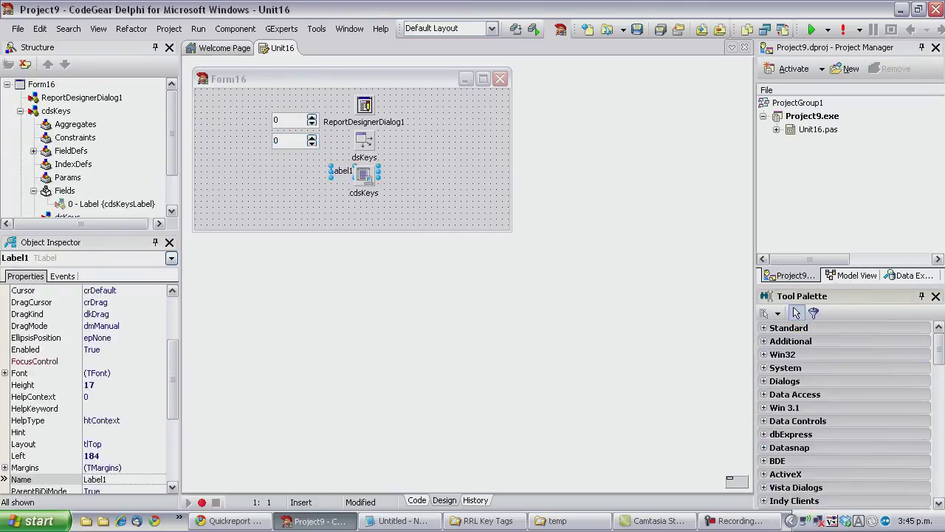
{"action": "left_click_drag", "start_coordinate": [340, 169], "coordinate": [229, 120]}
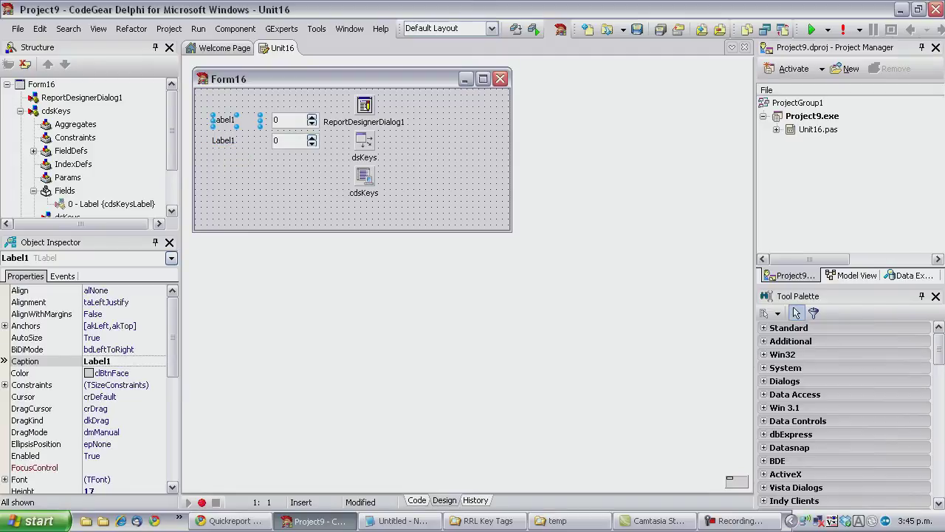
Caption the labels First Key Number and Last Key Number; set seStart 100, seStop 315.
{"action": "type", "text": "First"}
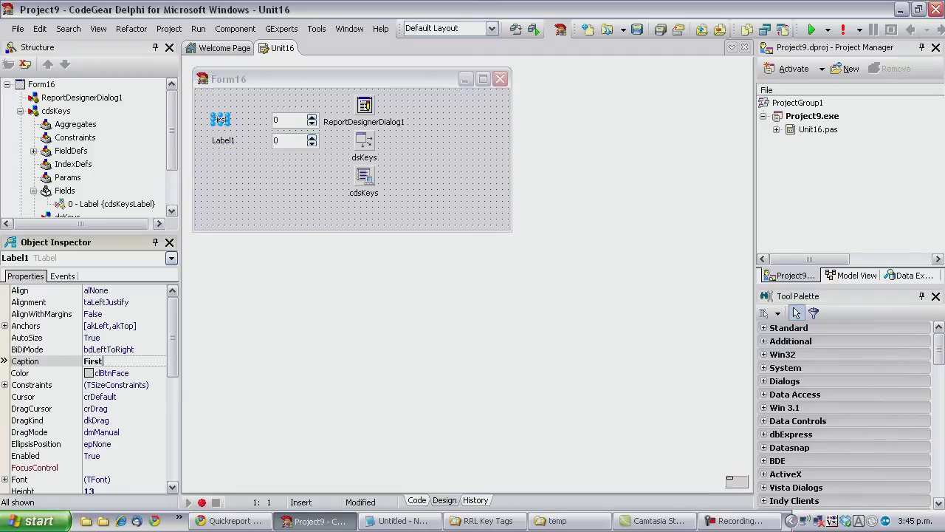
{"action": "type", "text": "Keyh Numb"}
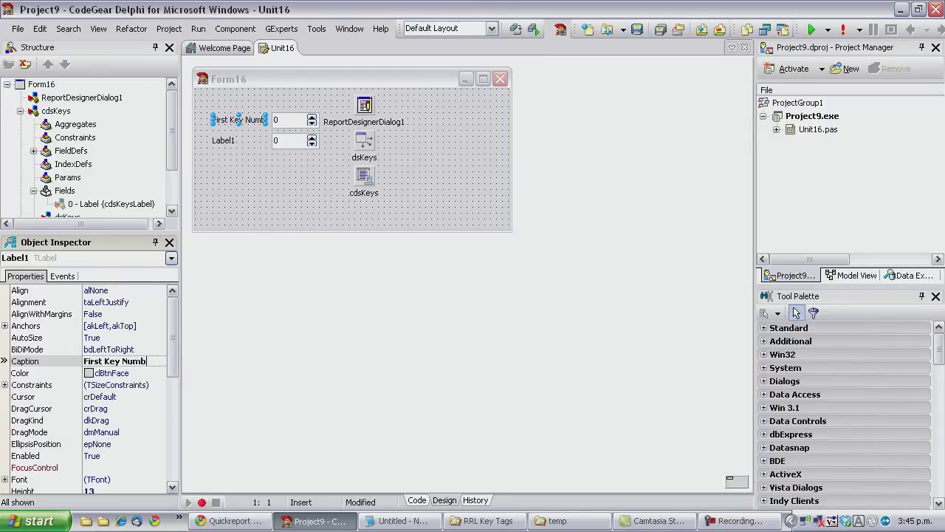
{"action": "left_click", "coordinate": [224, 141]}
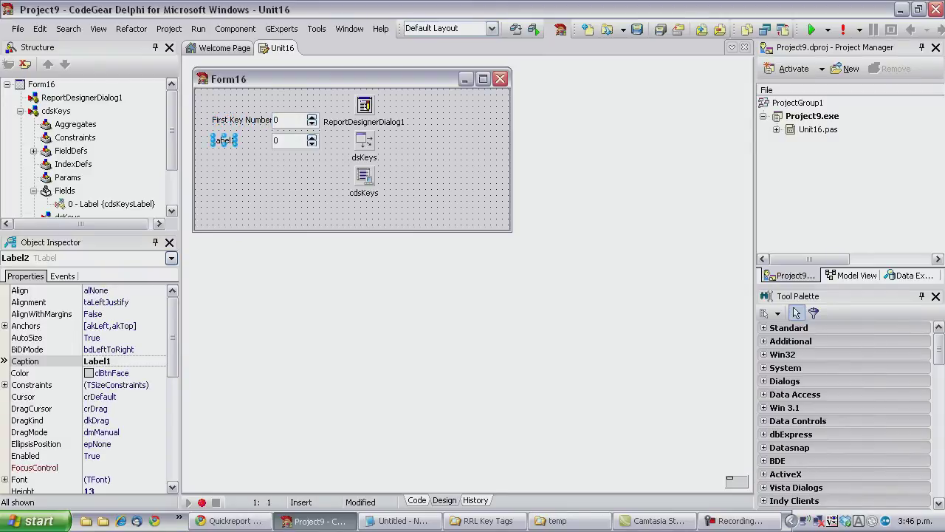
{"action": "type", "text": "Last Key Number"}
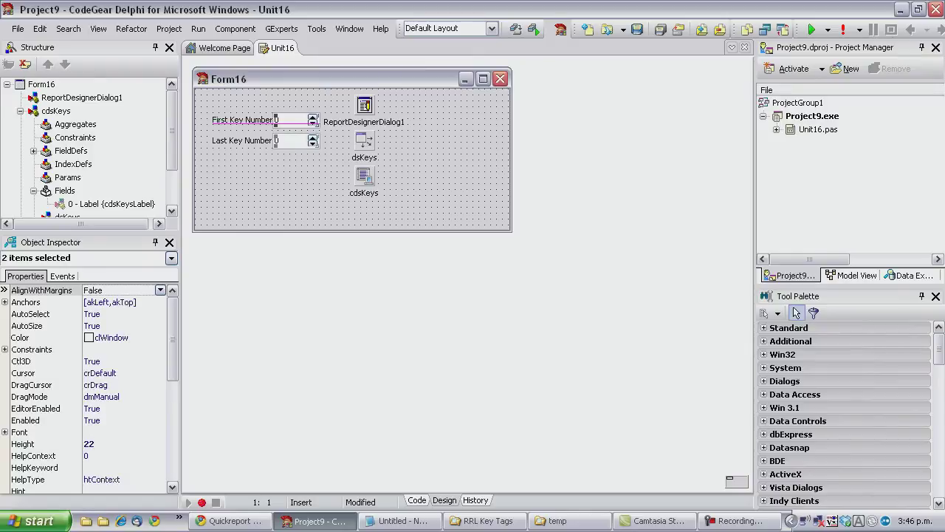
{"action": "left_click", "coordinate": [292, 119]}
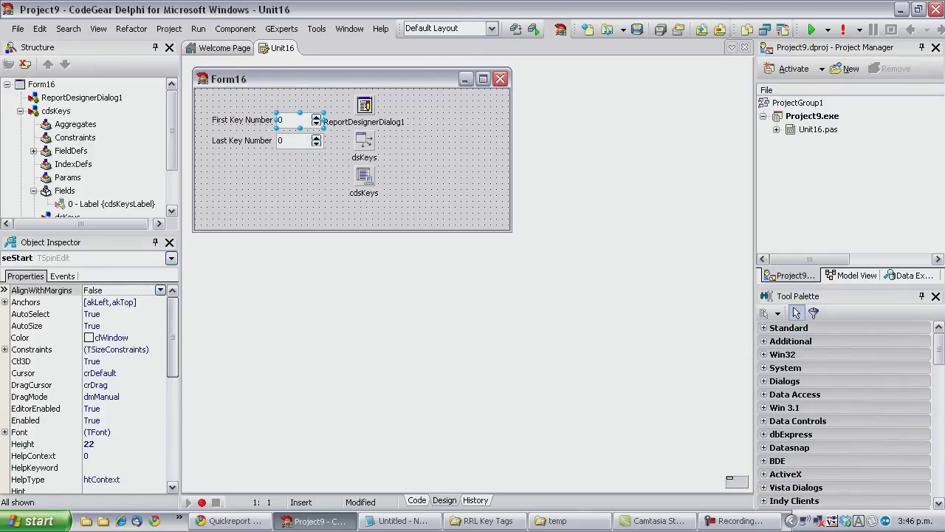
{"action": "scroll", "scroll_direction": "down", "scroll_amount": 3}
{"action": "type", "text": "100"}
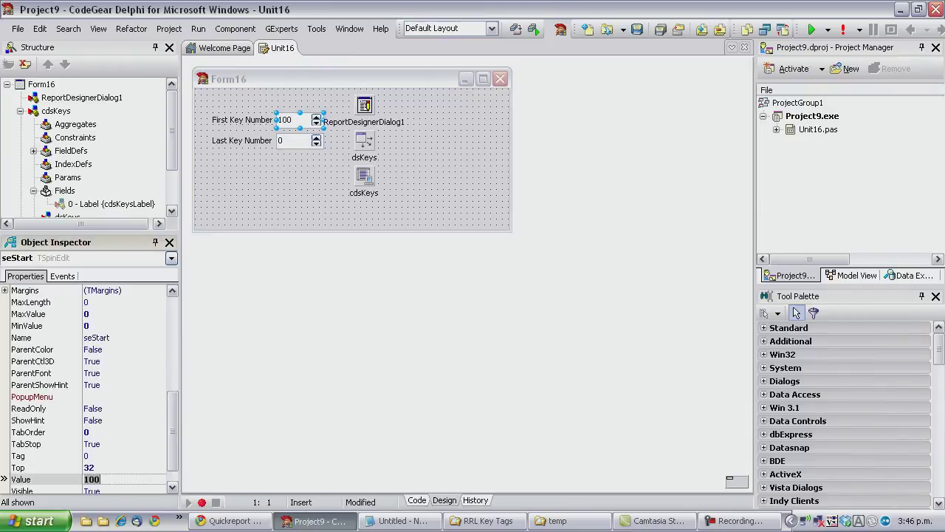
{"action": "left_click", "coordinate": [281, 140]}
{"action": "type", "text": "315"}
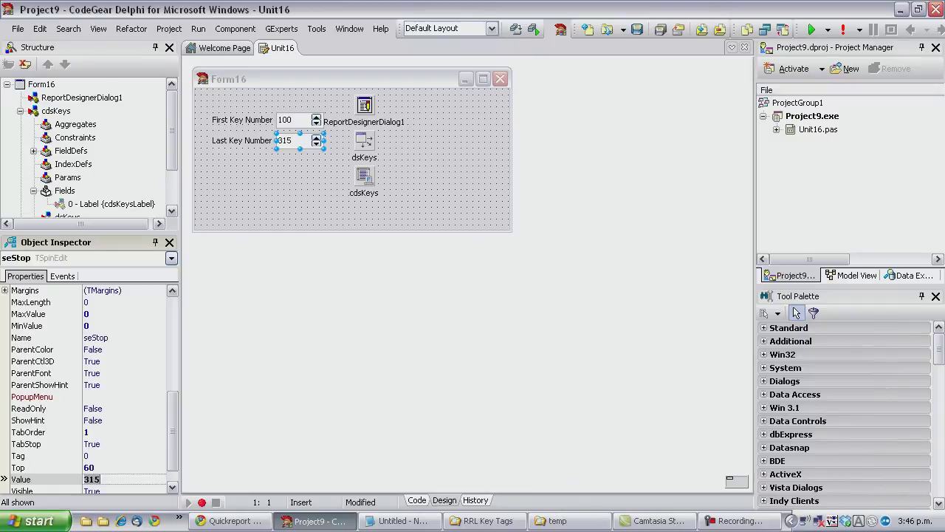
{"action": "left_click", "coordinate": [417, 500]}
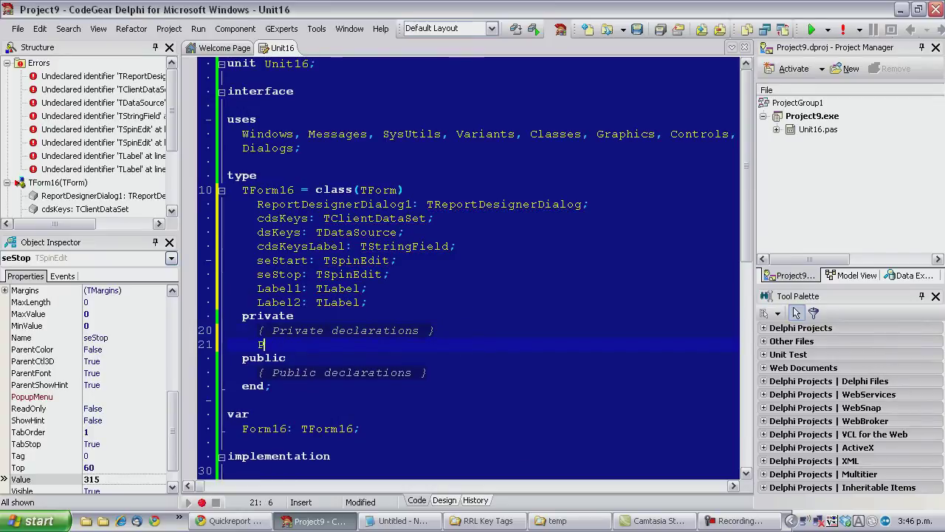
Declare BuildData and loop from seStart to seStop calling cdsKeys.AppendRecord([i]).
{"action": "type", "text": "Procedure B"}
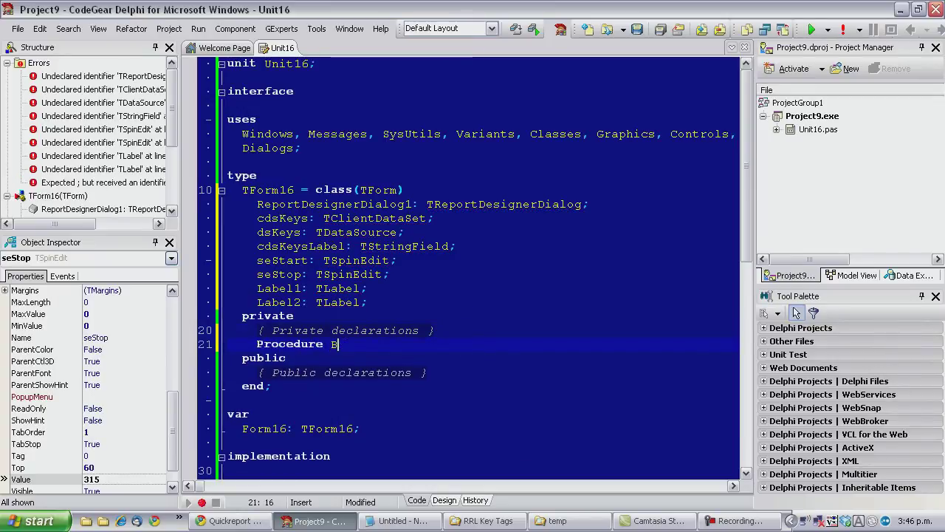
{"action": "type", "text": "uildData;"}
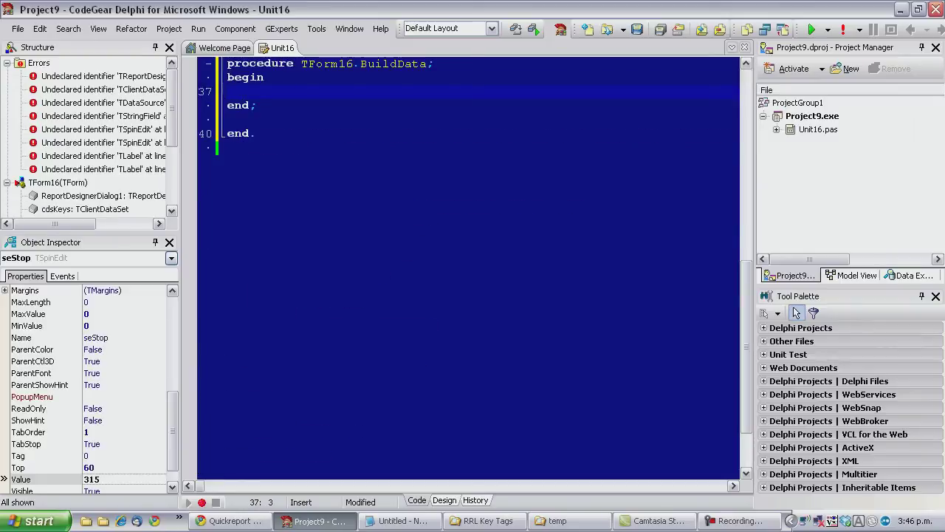
{"action": "type", "text": "for i := 0 to List.Count - 1 do"}
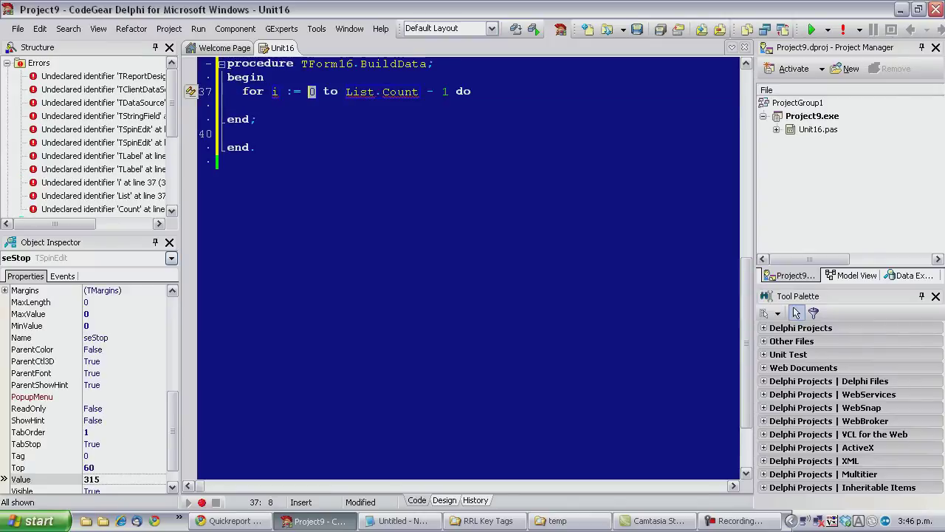
{"action": "type", "text": "s"}
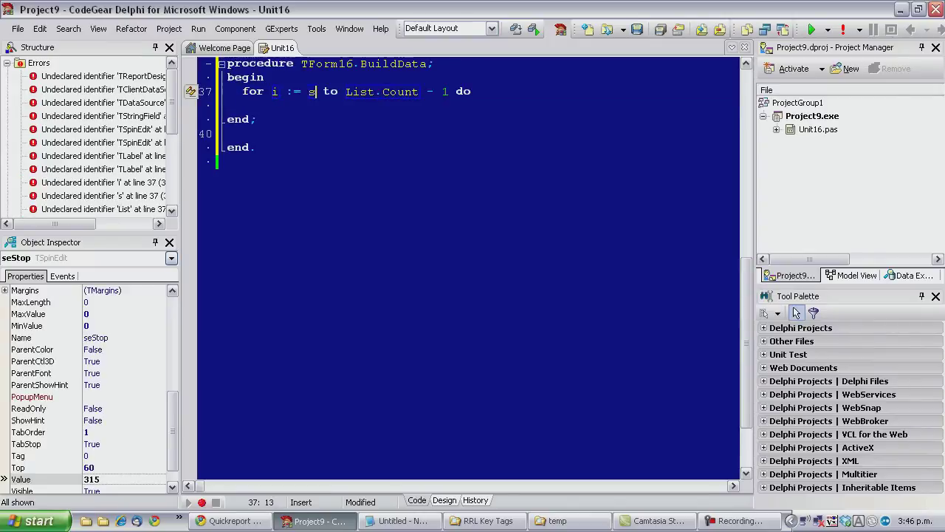
{"action": "type", "text": "eStart.Value"}
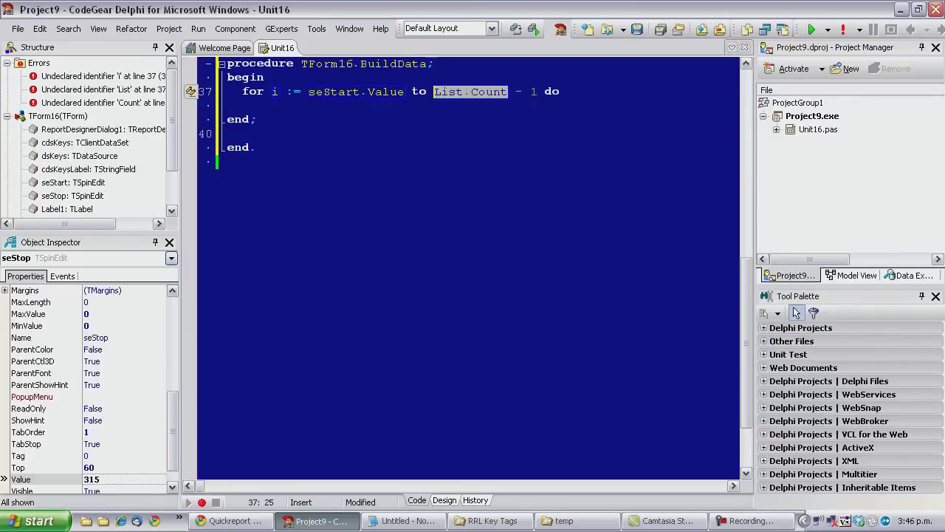
{"action": "type", "text": "SeSt"}
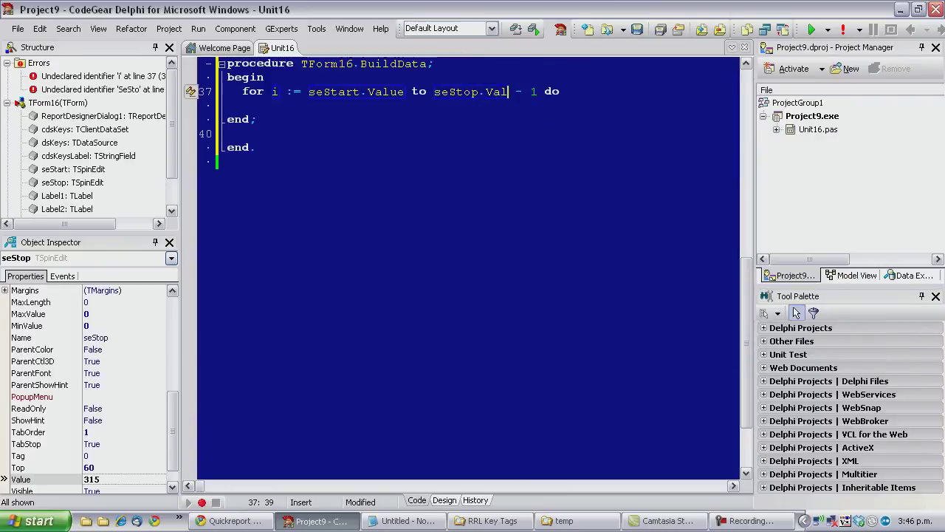
{"action": "type", "text": "ue"}
{"action": "left_click", "coordinate": [480, 105]}
{"action": "type", "text": "cdsKeys"}
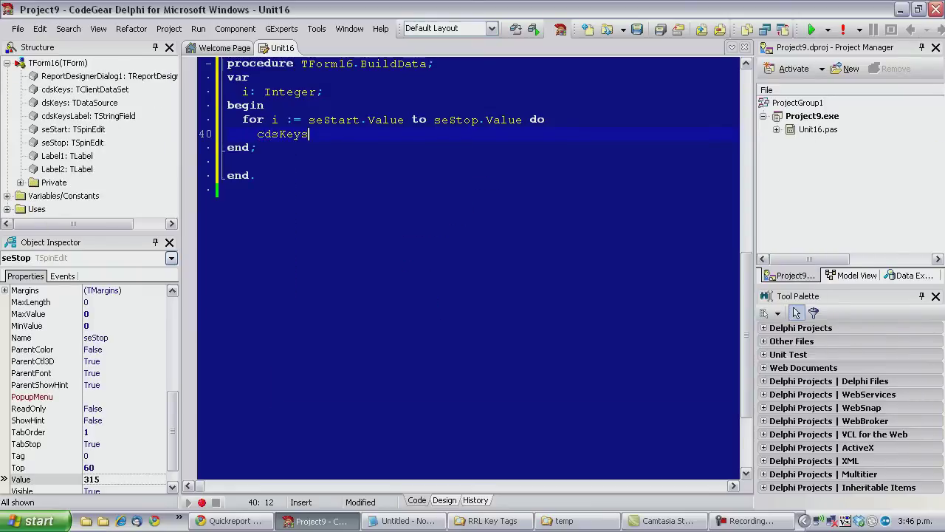
{"action": "type", "text": ".AppendRecord([]);"}
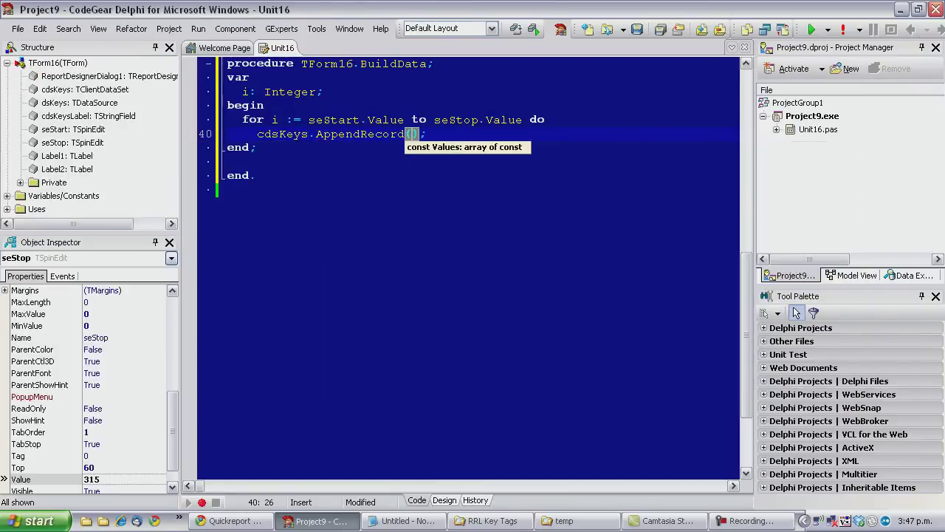
{"action": "type", "text": "[i"}
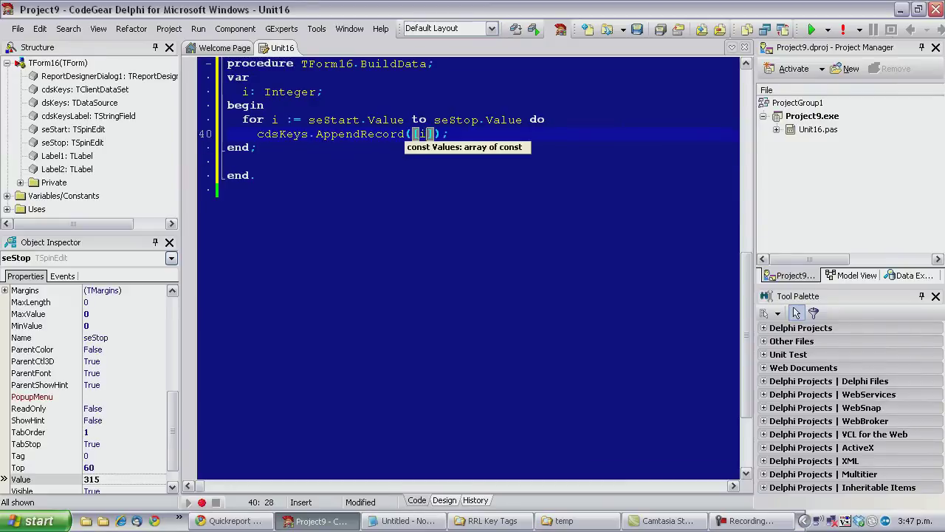
{"action": "left_click", "coordinate": [444, 500]}
{"action": "type", "text": "bu"}
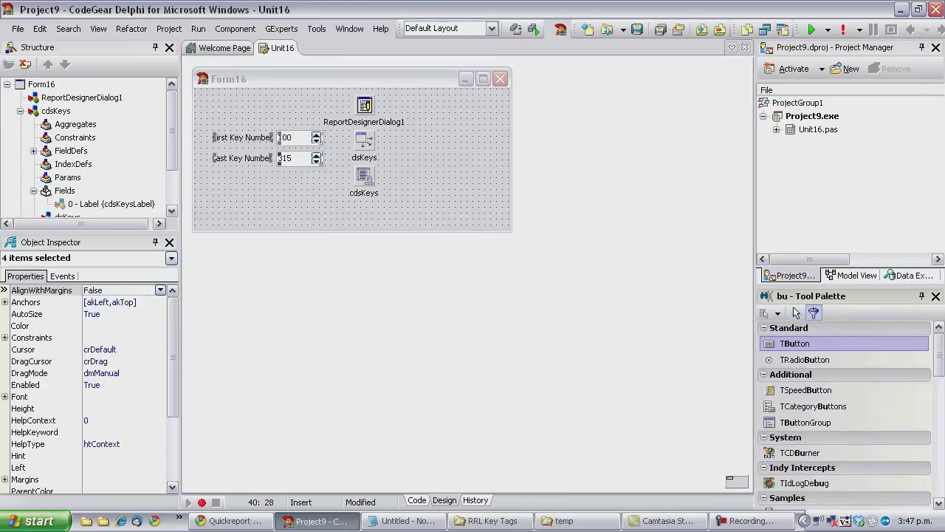
Place buttons bEditReport 'Edit Report' and bShowReport 'Show Report' along the form's top.
{"action": "left_click", "coordinate": [347, 175]}
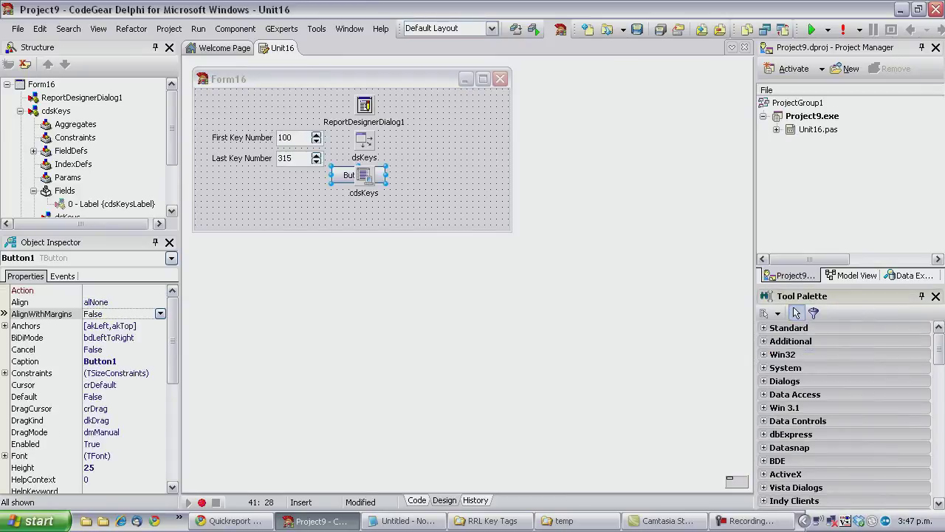
{"action": "left_click_drag", "start_coordinate": [347, 175], "coordinate": [238, 103]}
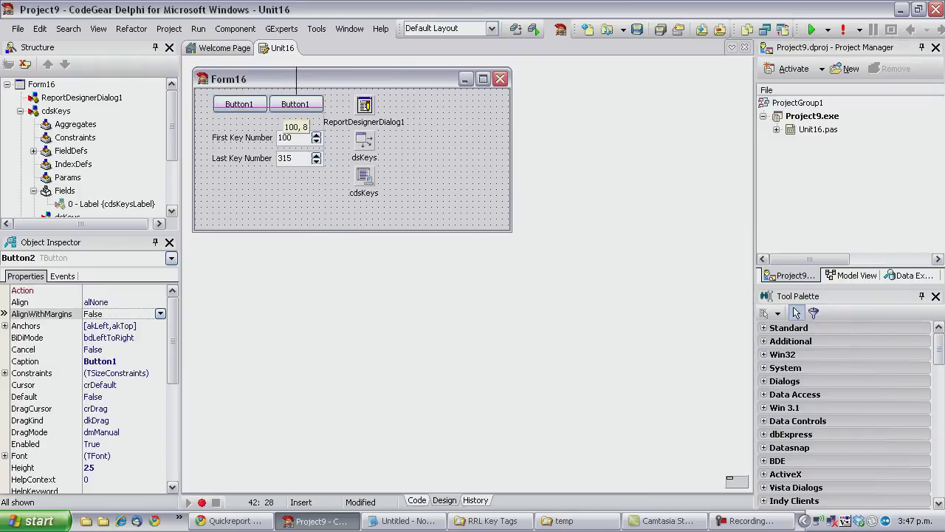
{"action": "left_click", "coordinate": [240, 104]}
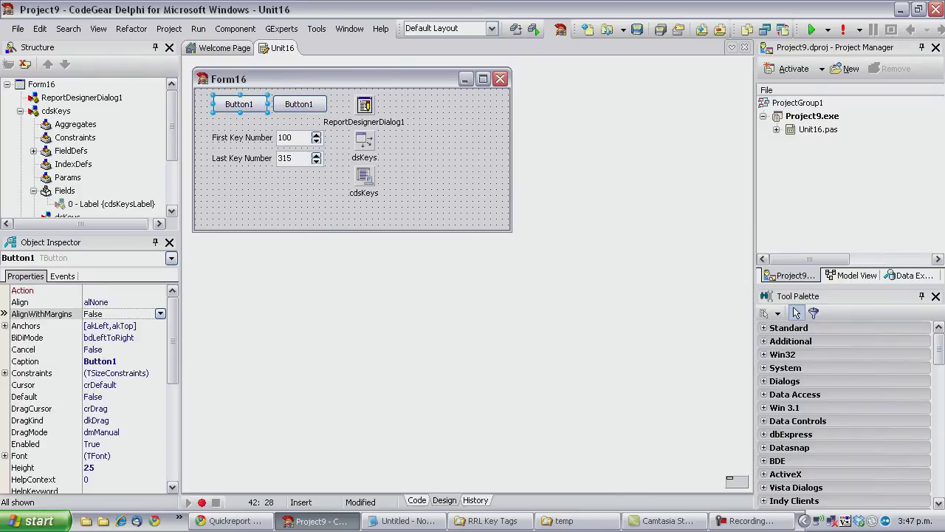
{"action": "scroll", "scroll_direction": "down", "scroll_amount": 3}
{"action": "type", "text": "bEditReport"}
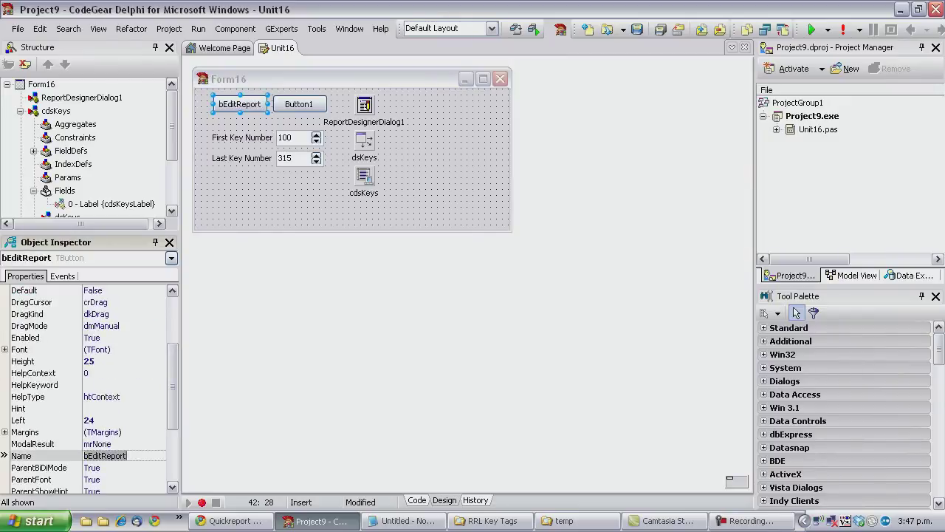
{"action": "left_click", "coordinate": [299, 103]}
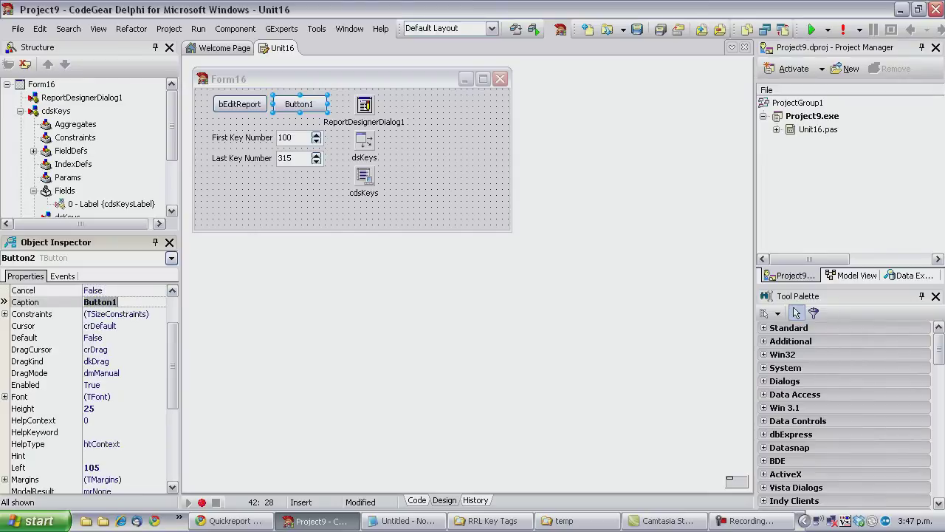
{"action": "type", "text": "Show Report"}
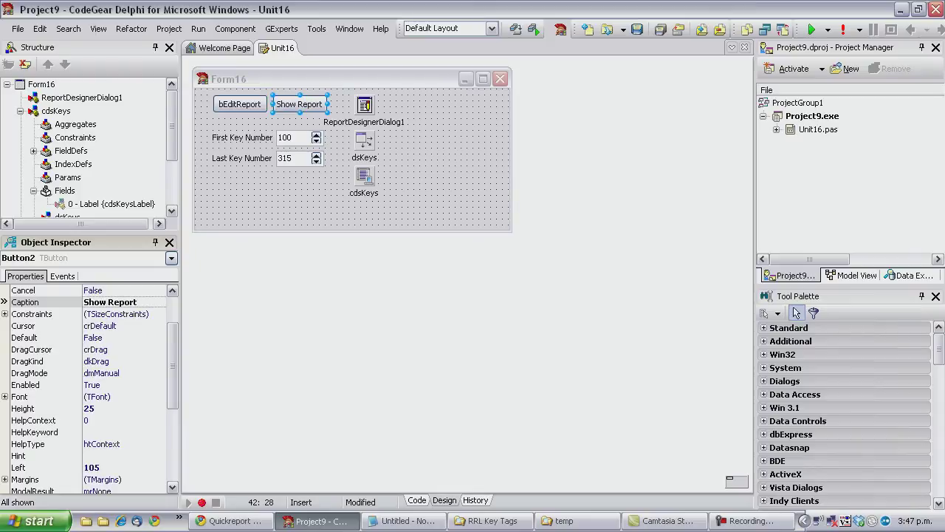
{"action": "scroll", "scroll_direction": "down", "scroll_amount": 3}
{"action": "type", "text": "bShowReport"}
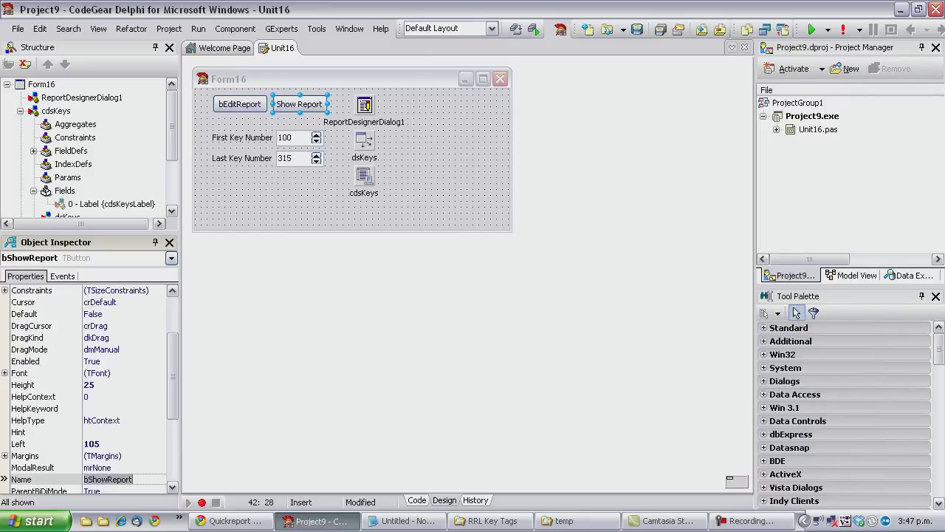
{"action": "left_click", "coordinate": [239, 103]}
{"action": "type", "text": "Edit Report"}
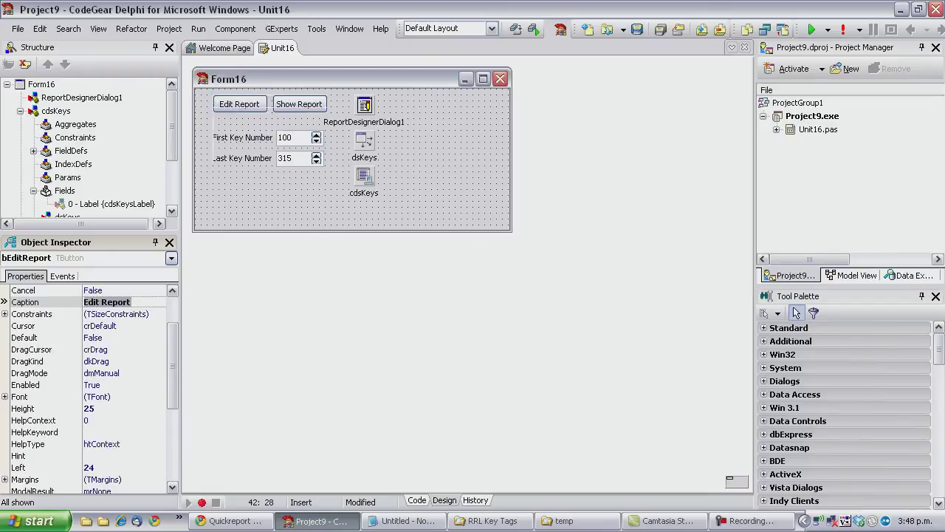
Declare a function FileName : string in the unit.
{"action": "left_click", "coordinate": [416, 499]}
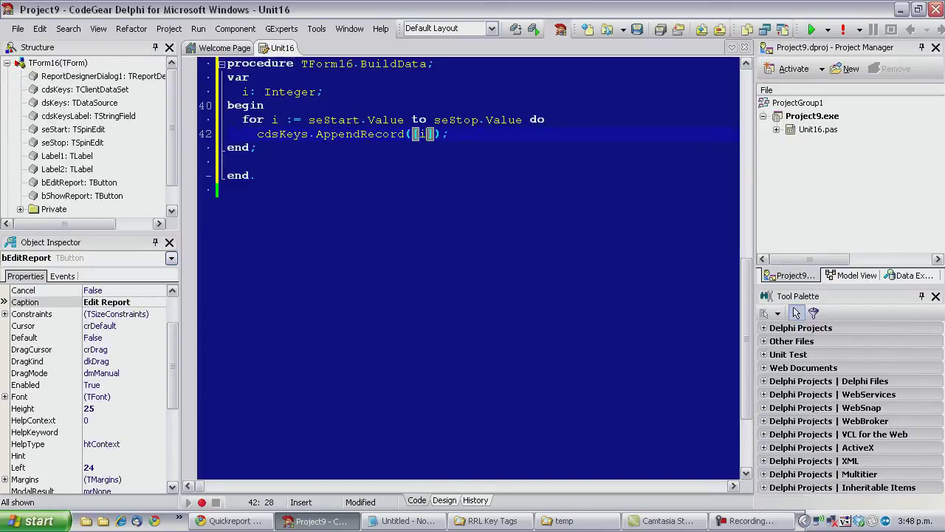
{"action": "scroll", "scroll_direction": "up", "scroll_amount": 3}
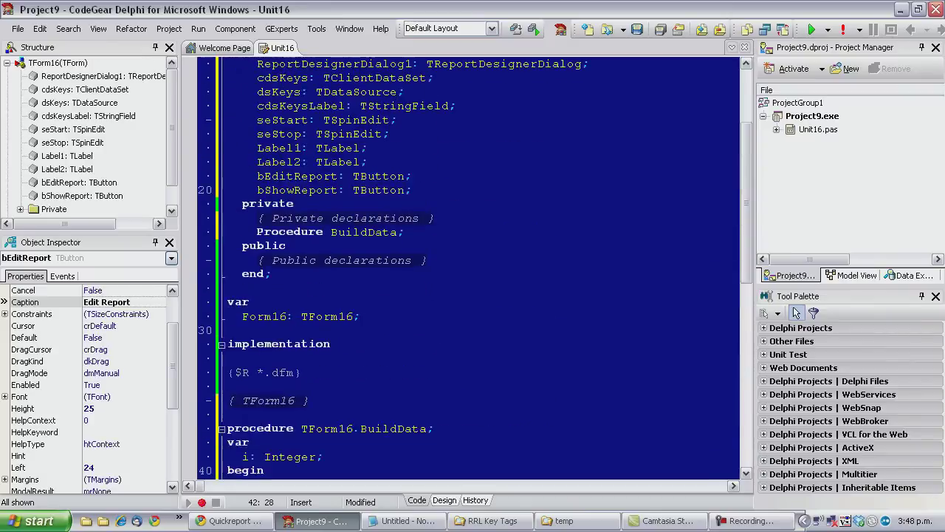
{"action": "scroll", "scroll_direction": "up", "scroll_amount": 3}
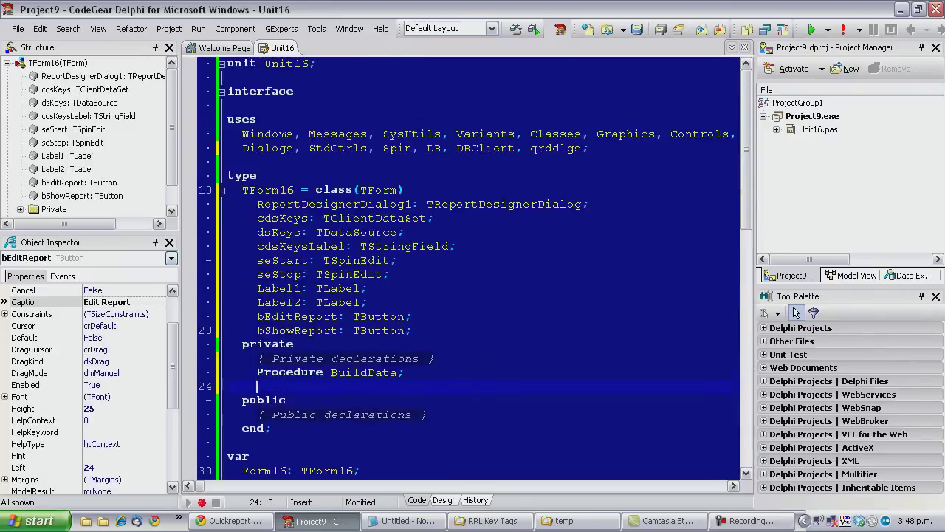
{"action": "type", "text": "fujc"}
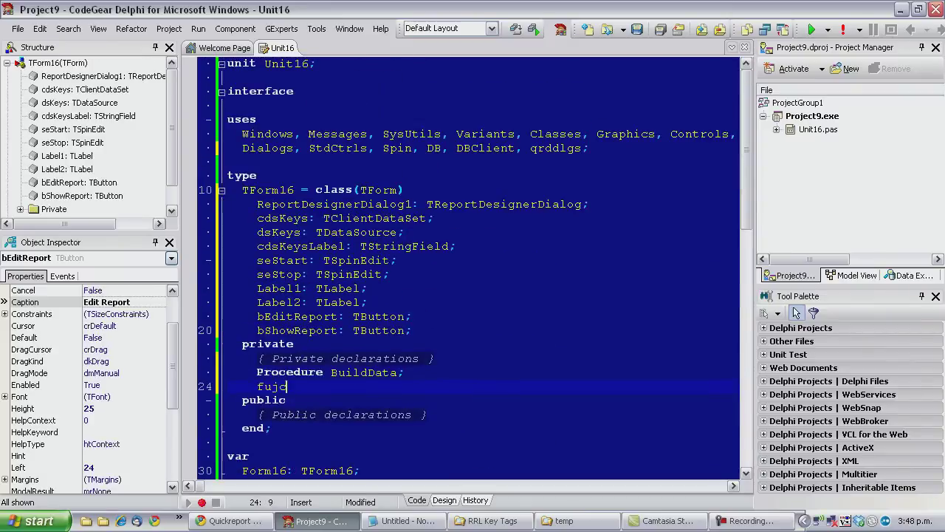
{"action": "type", "text": "function FileN"}
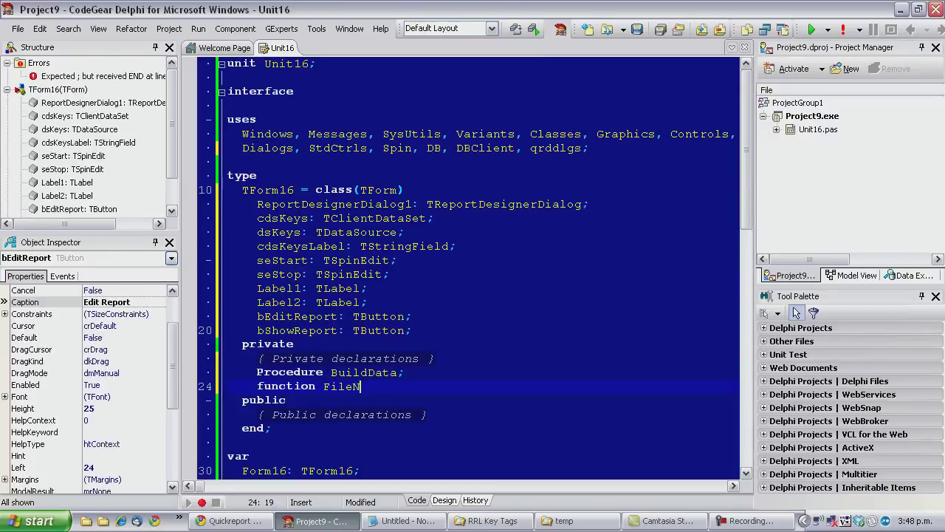
{"action": "type", "text": "ame : string;"}
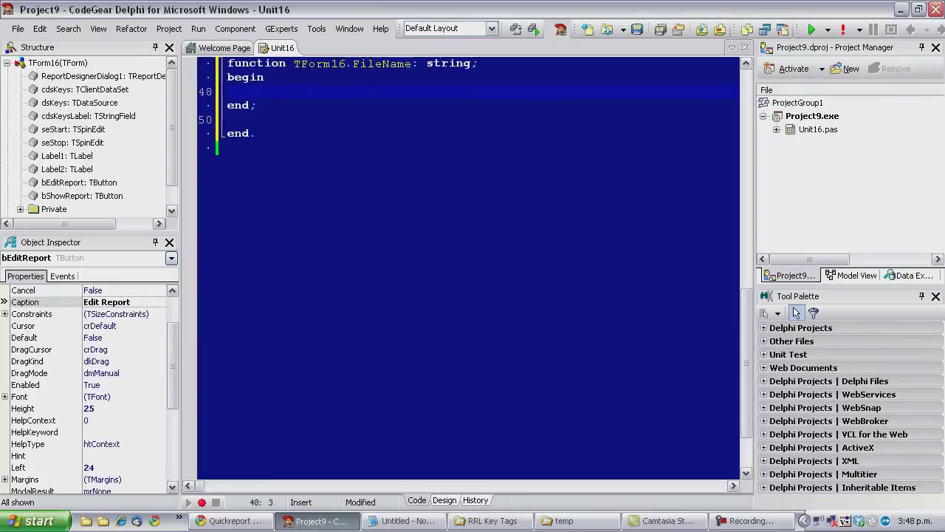
Make FileName return 'c:\temp\KeyLabels.qr2' and create the empty Edit Report click handler.
{"action": "type", "text": "result := '"}
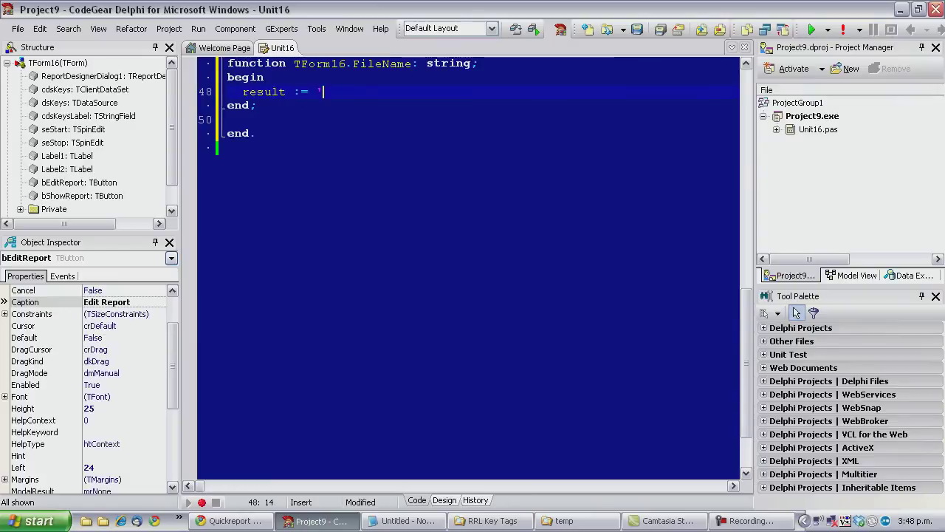
{"action": "type", "text": "c:\\re"}
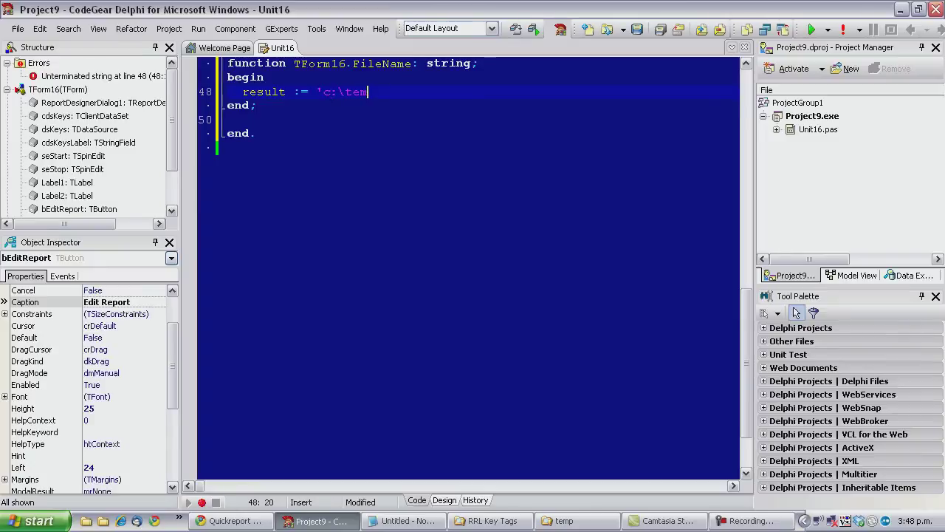
{"action": "type", "text": "p\\Ke"}
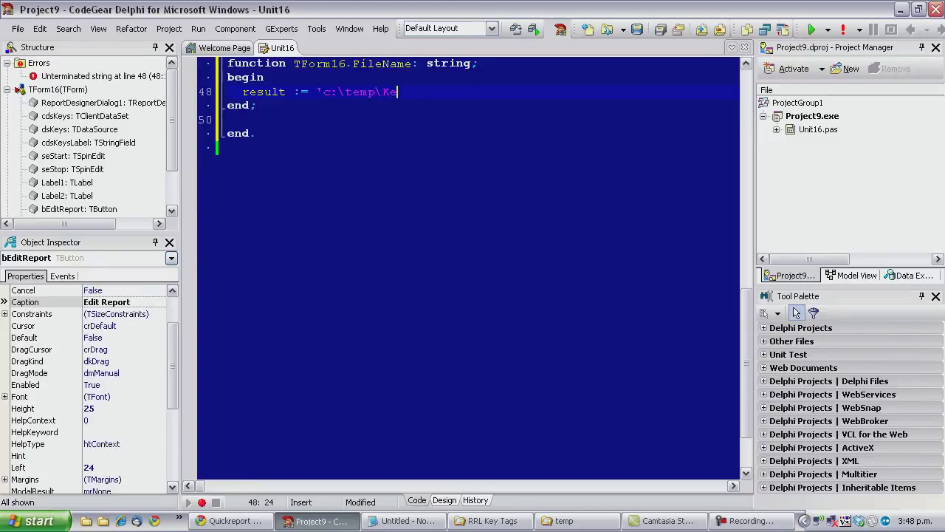
{"action": "type", "text": "yLabels.q"}
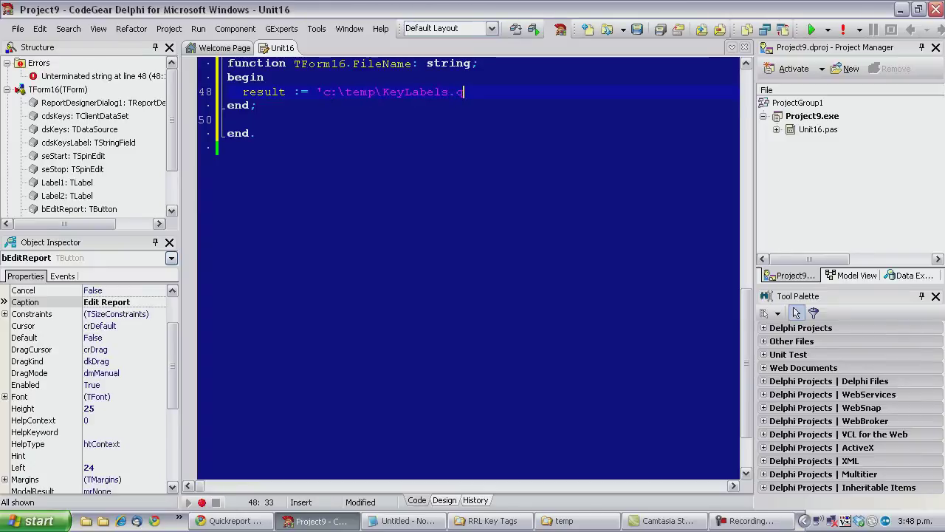
{"action": "type", "text": "r2';"}
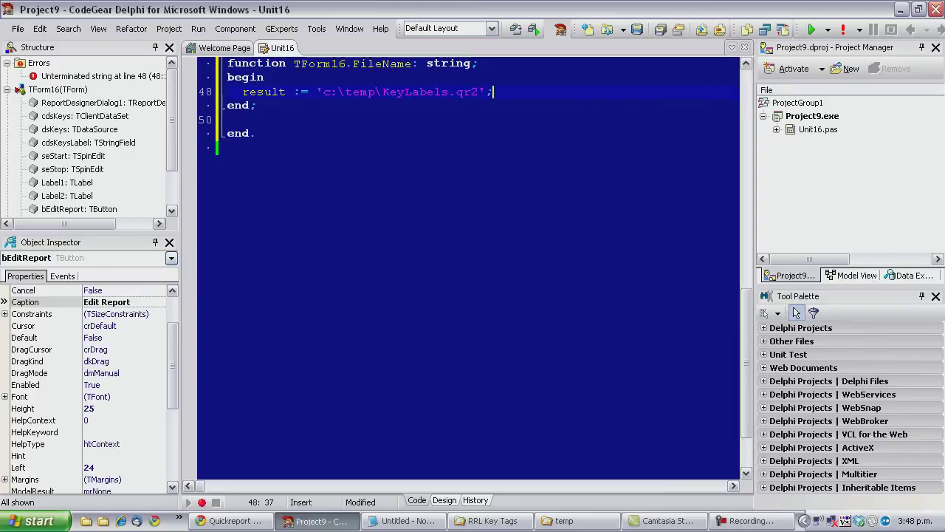
{"action": "left_click", "coordinate": [444, 500]}
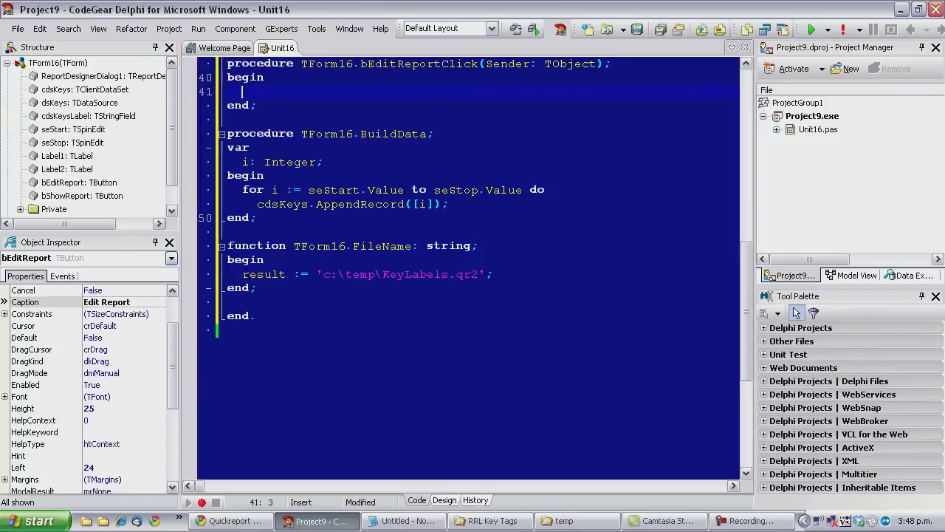
Call BuildData in bEditReportClick and make BuildData call cdsKeys.EmptyDataSet first.
{"action": "type", "text": "BuildData"}
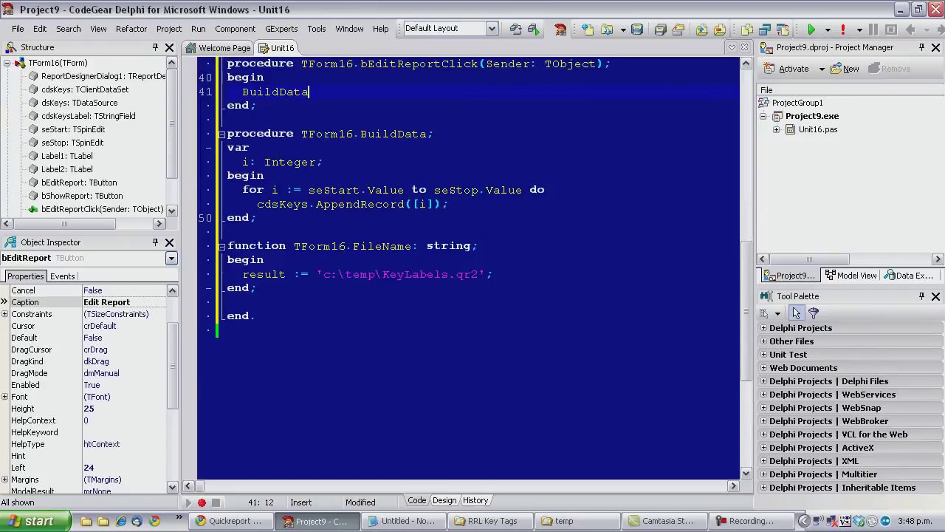
{"action": "key", "text": "Return"}
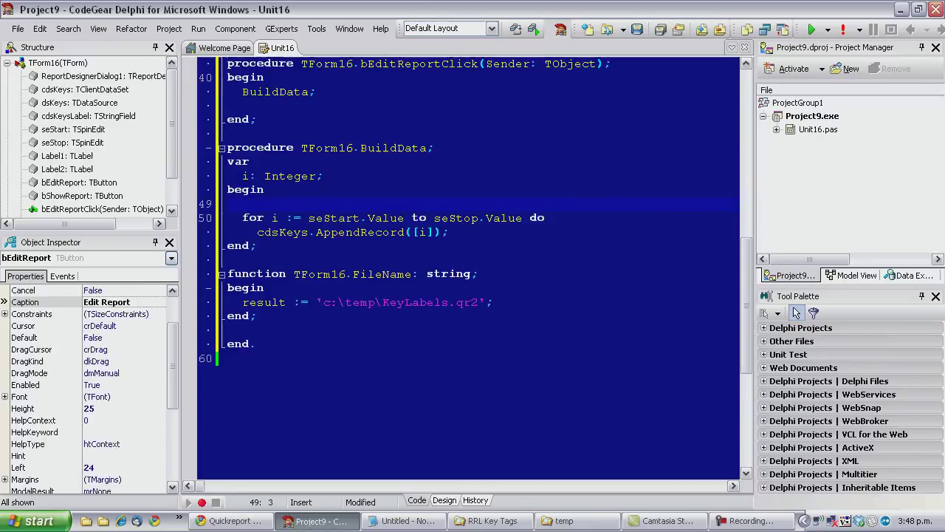
{"action": "type", "text": "Cl"}
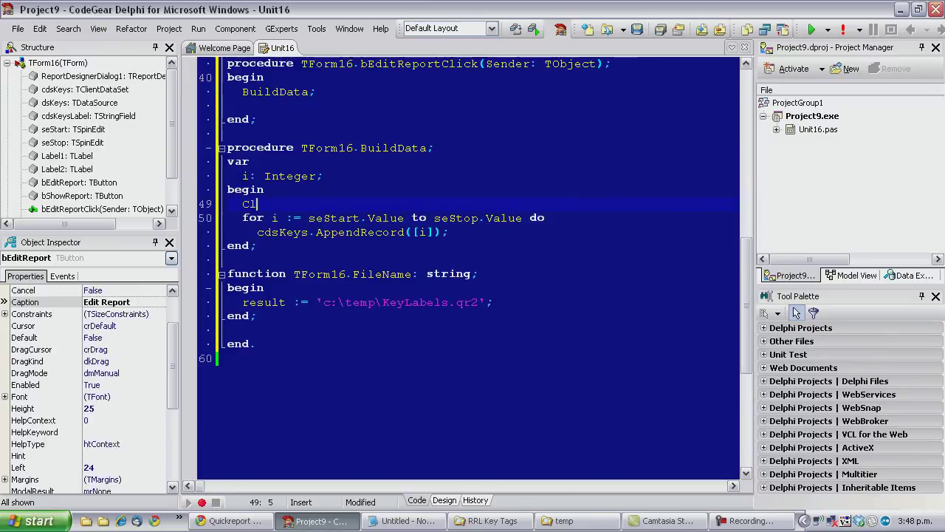
{"action": "type", "text": "dsKeys.E"}
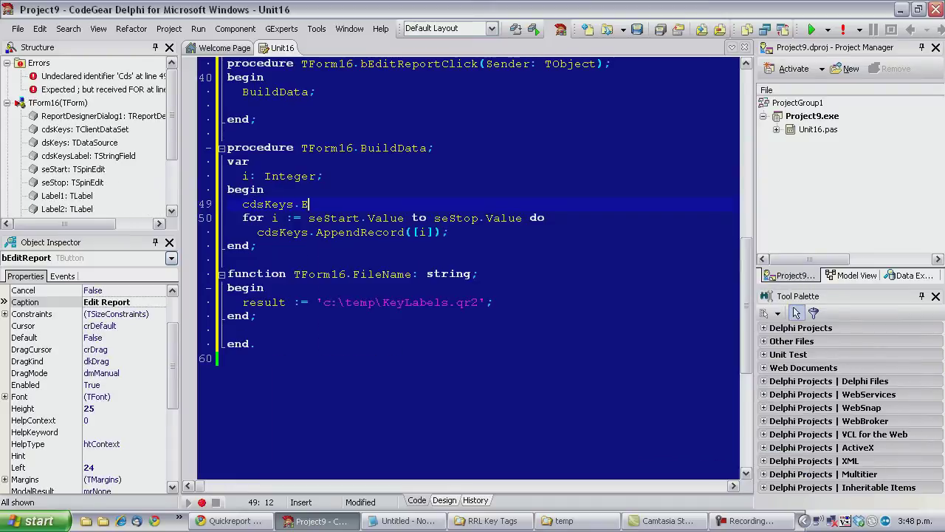
{"action": "type", "text": "mptyDataSet;"}
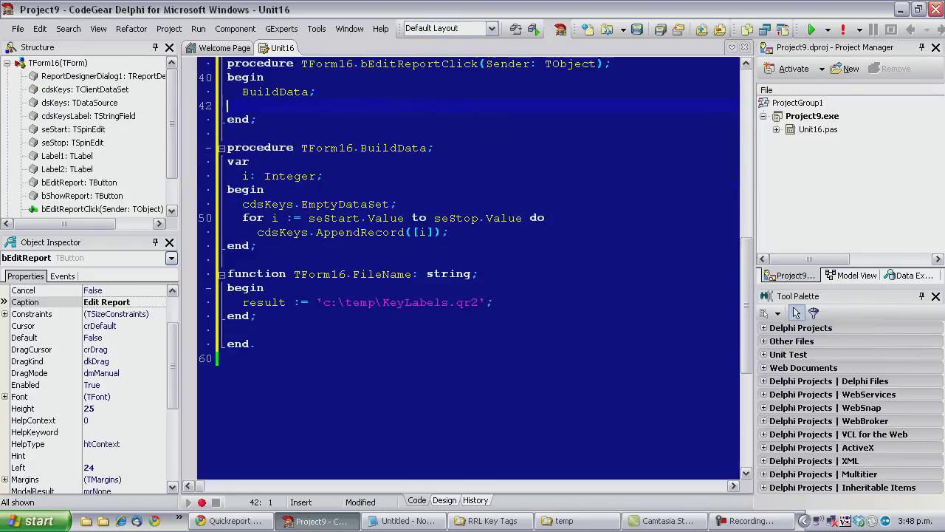
Add ReportDesignerDialog1.EditReport(FileName) and a Show Report handler that calls PreviewReport.
{"action": "type", "text": "ReportDesignerDialog1."}
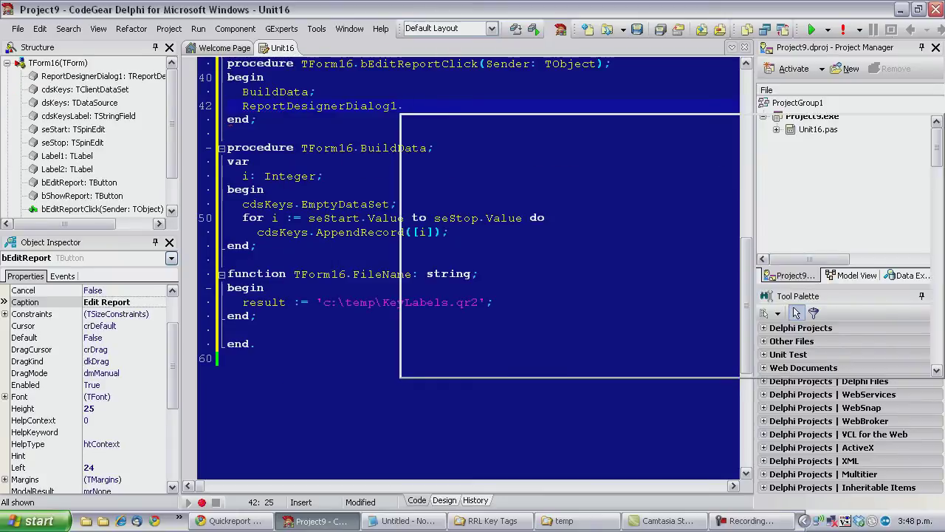
{"action": "type", "text": "EditReport(FileName);"}
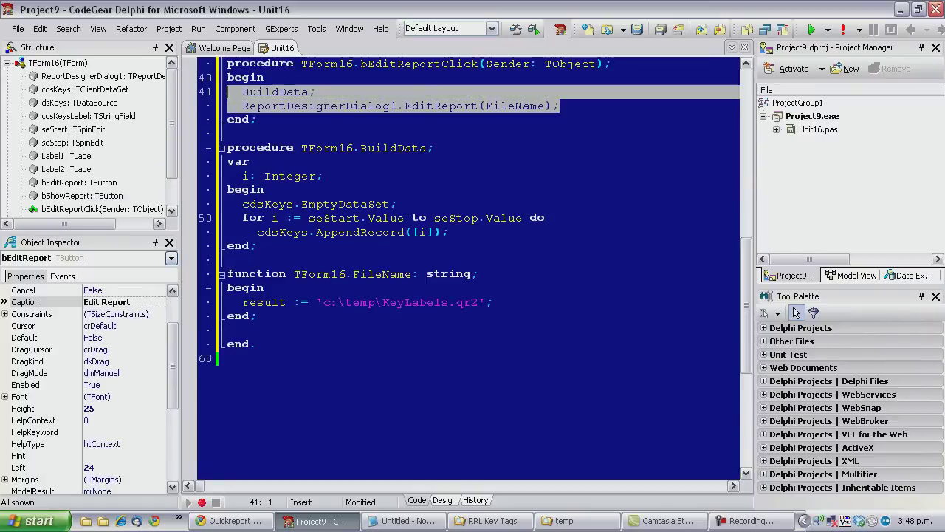
{"action": "left_click", "coordinate": [443, 500]}
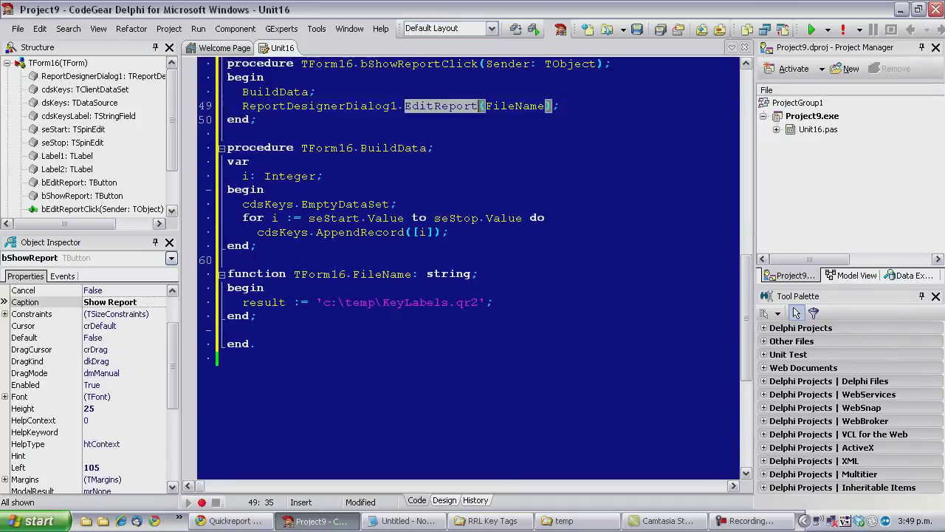
{"action": "type", "text": "Preview"}
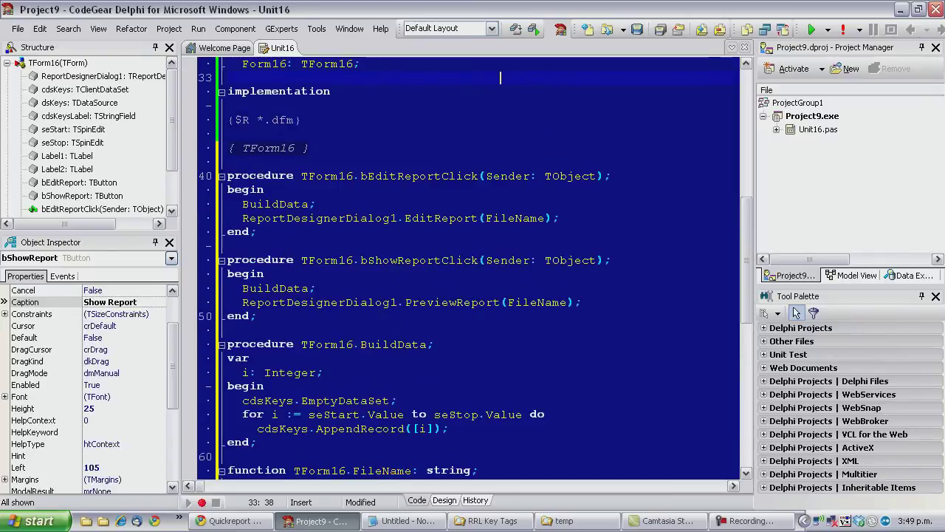
{"action": "scroll", "scroll_direction": "down", "scroll_amount": 3}
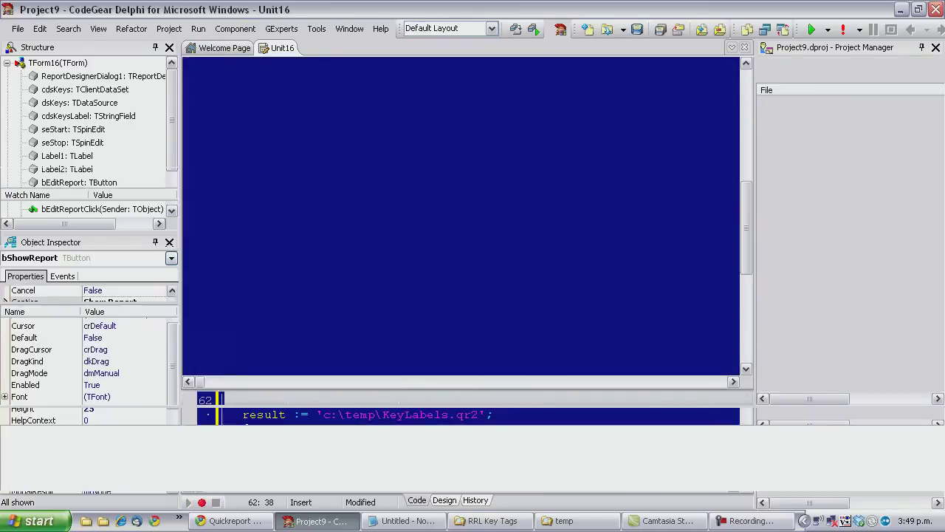
Run the app, choose Edit Report, and confirm BAND2 as a Detail band.
{"action": "left_click", "coordinate": [809, 30]}
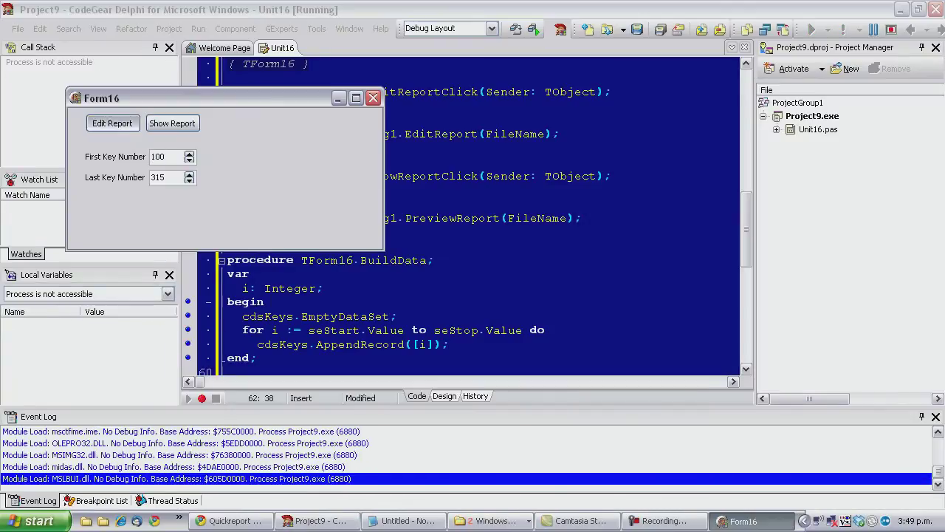
{"action": "left_click", "coordinate": [112, 123]}
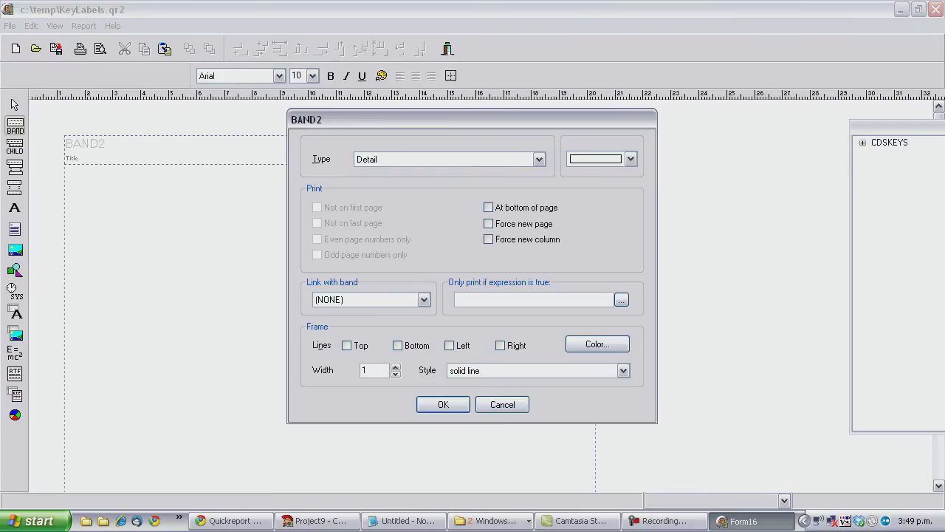
{"action": "left_click", "coordinate": [442, 404]}
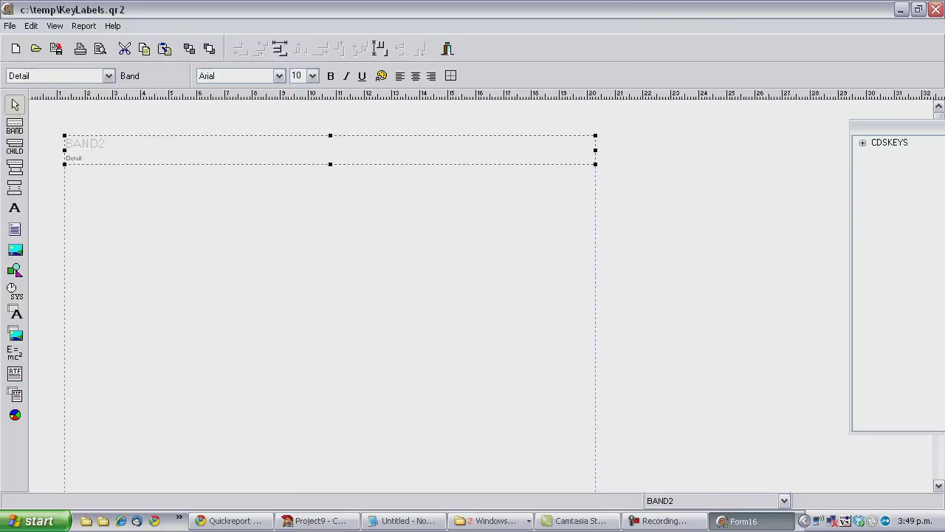
Pick A4 paper size in Report Options and select cdsKeys as the main report table.
{"action": "left_click", "coordinate": [84, 25]}
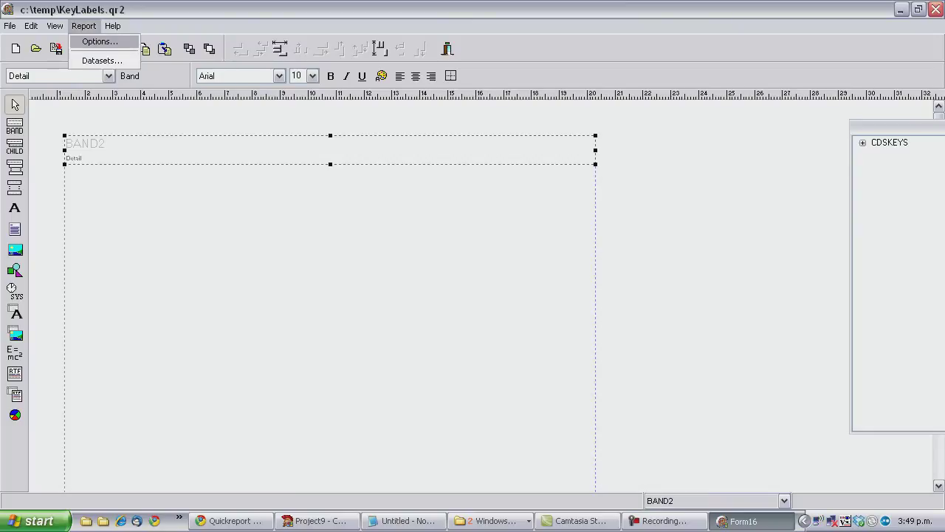
{"action": "left_click", "coordinate": [98, 41]}
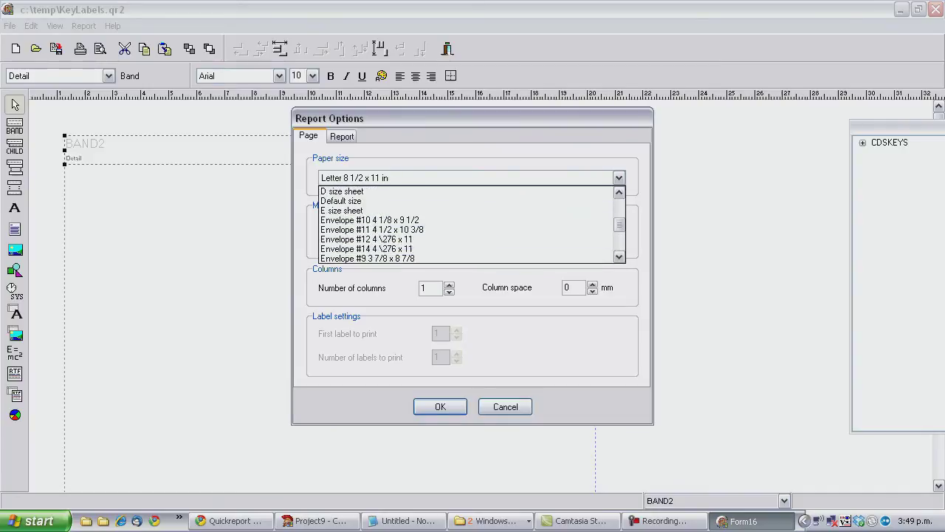
{"action": "scroll", "scroll_direction": "up", "scroll_amount": 3}
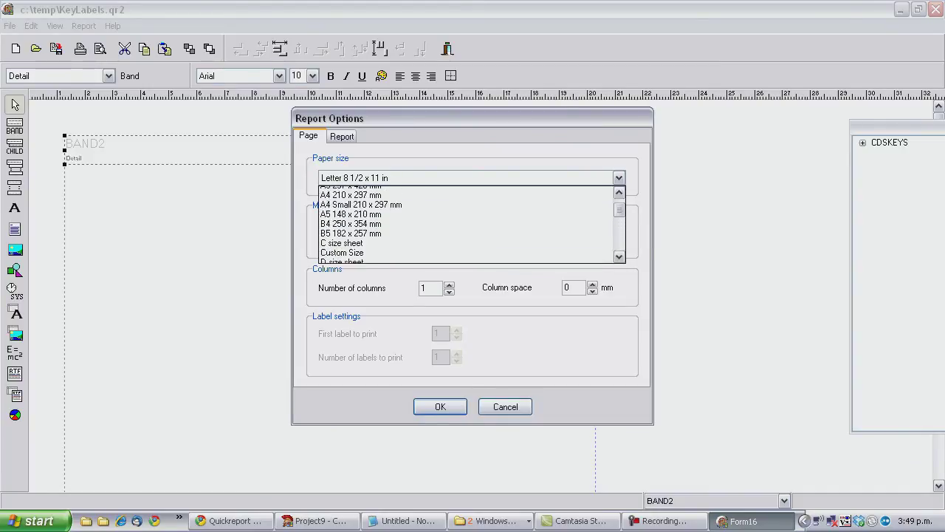
{"action": "left_click", "coordinate": [341, 135]}
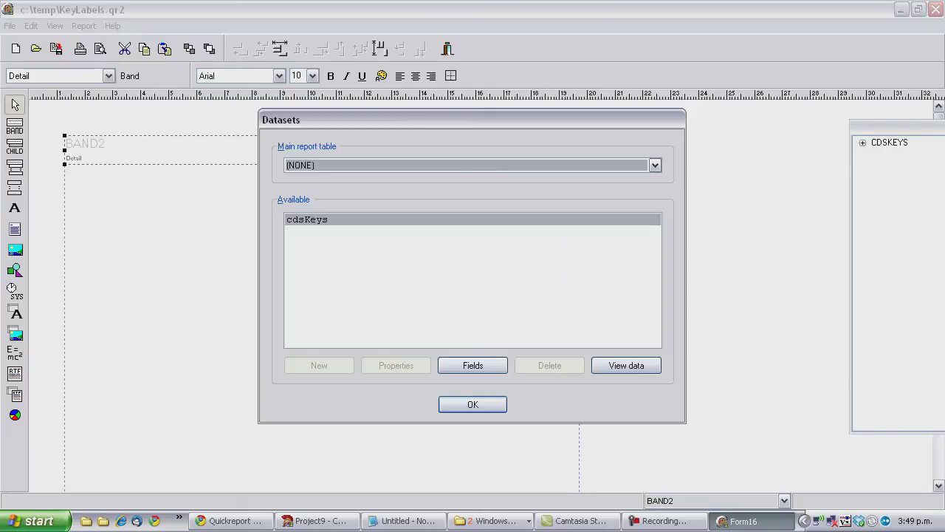
{"action": "left_click", "coordinate": [653, 165]}
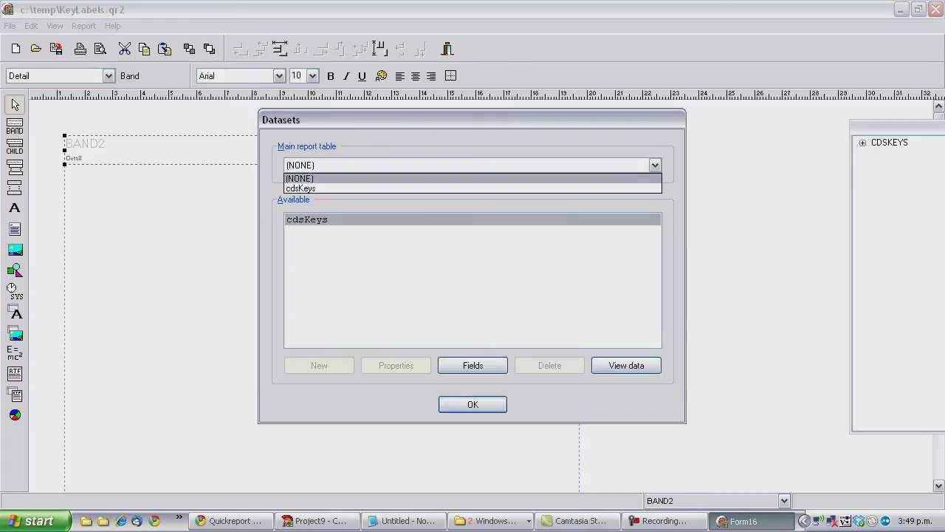
{"action": "left_click", "coordinate": [301, 188]}
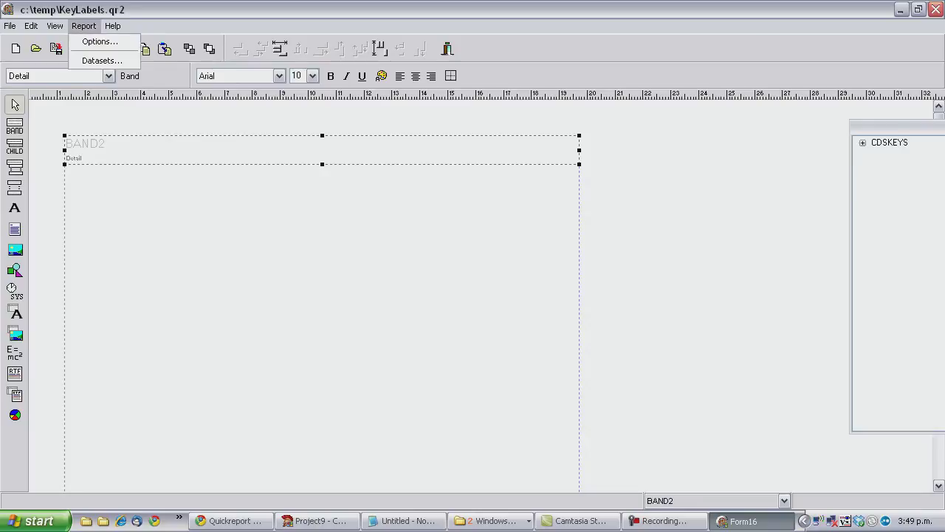
Set the report page to landscape with a 56 mm right margin and three columns.
{"action": "left_click", "coordinate": [99, 41]}
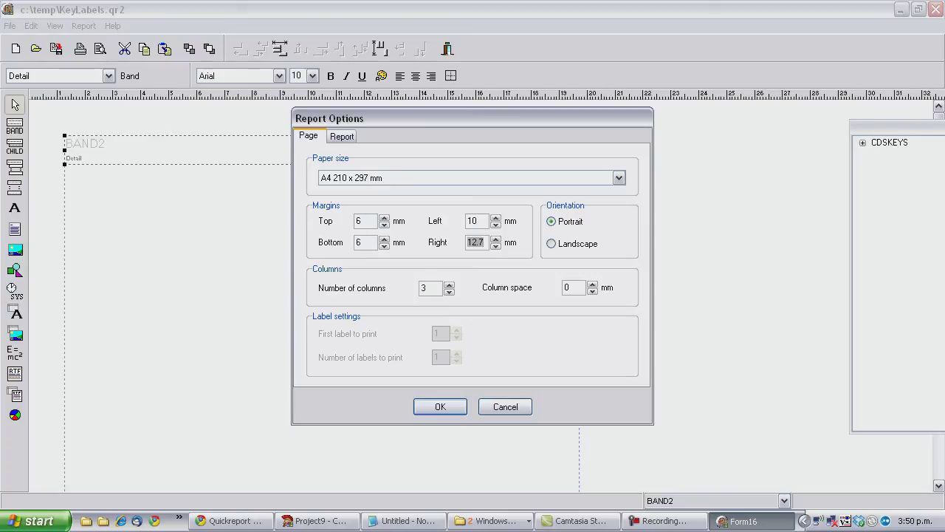
{"action": "left_click", "coordinate": [403, 521]}
{"action": "type", "text": "46"}
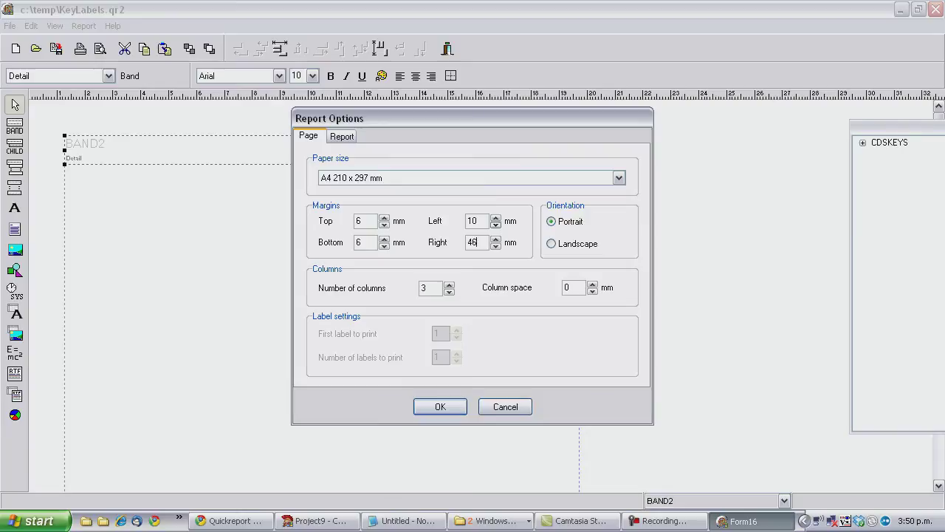
{"action": "left_click", "coordinate": [550, 243]}
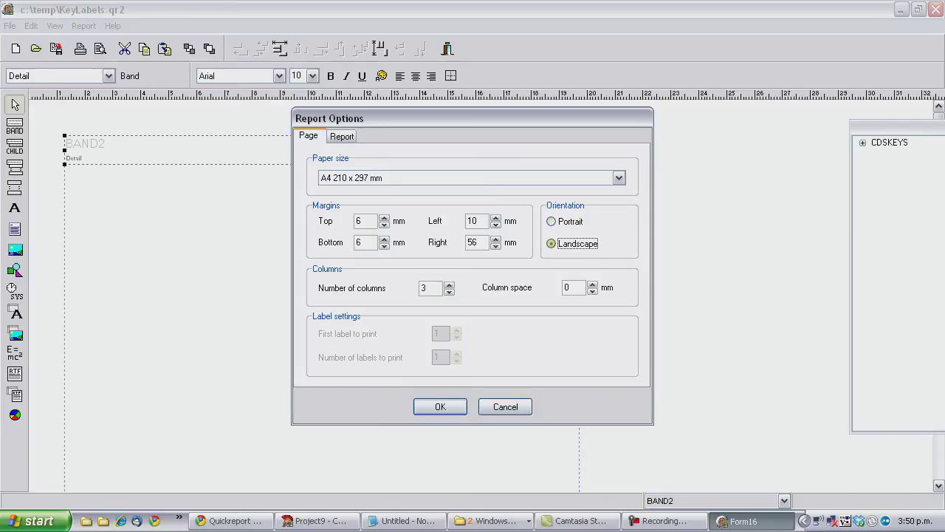
{"action": "left_click", "coordinate": [440, 406]}
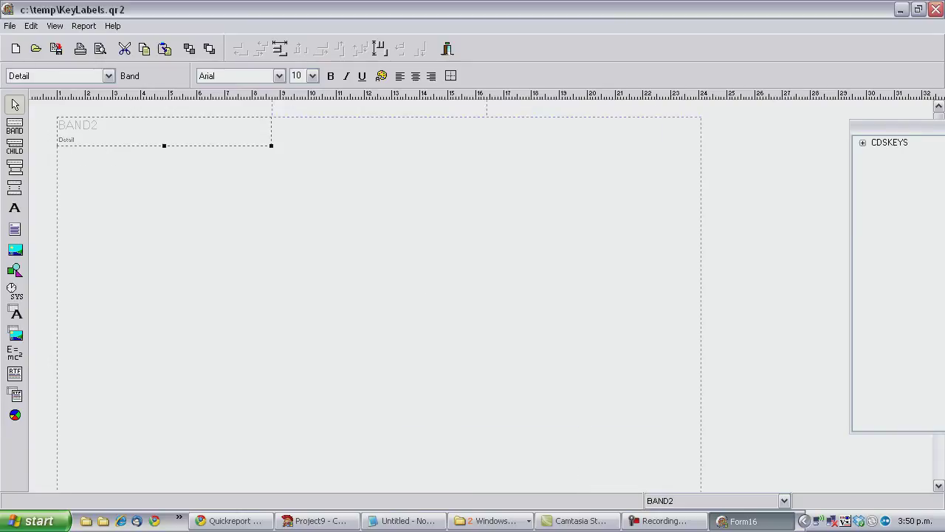
Set the detail band's height to 21.96 mm in its Options dialog.
{"action": "right_click", "coordinate": [164, 145]}
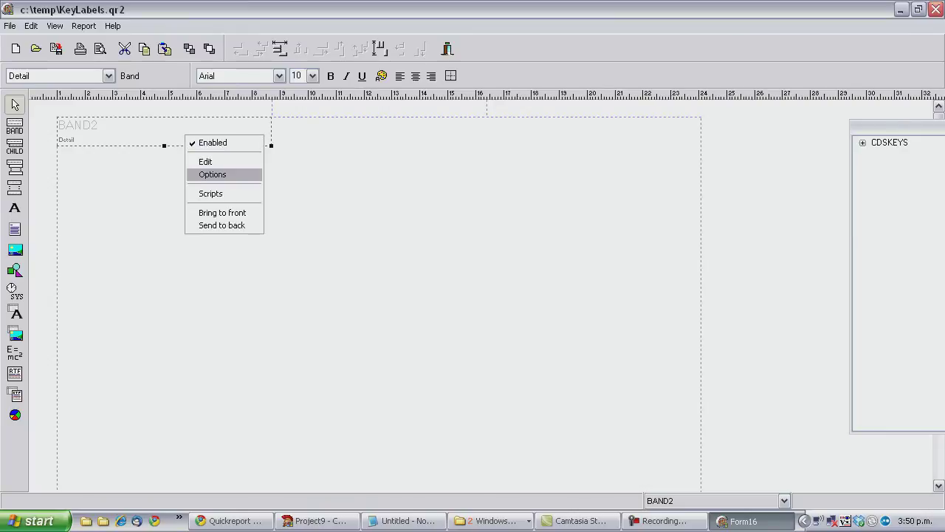
{"action": "left_click", "coordinate": [212, 174]}
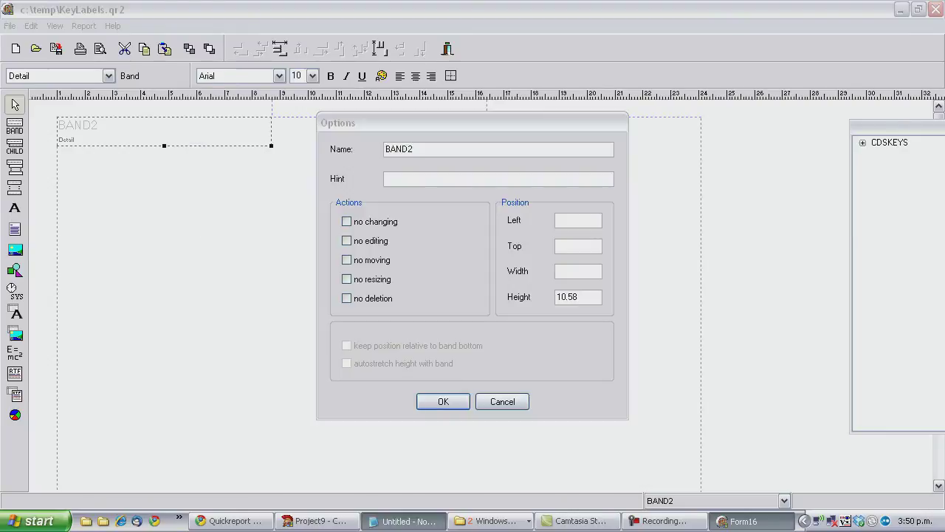
{"action": "left_click", "coordinate": [402, 521]}
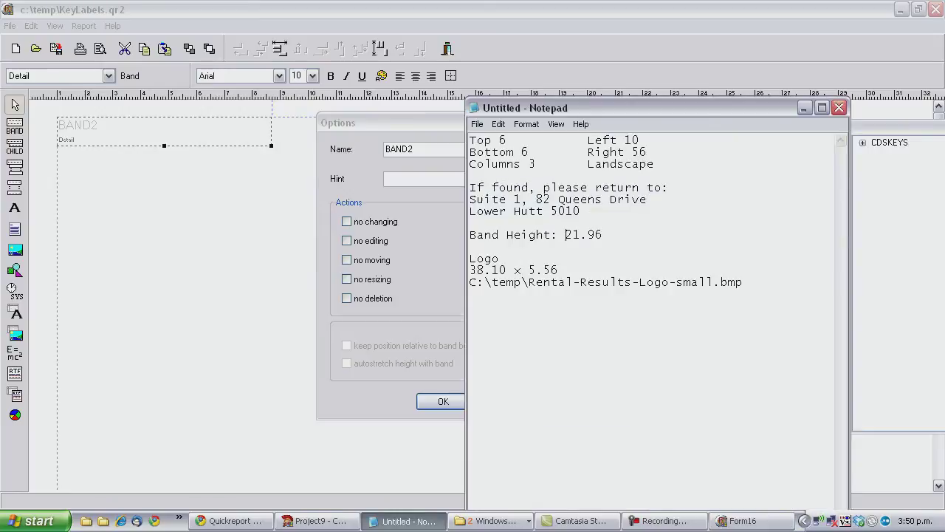
{"action": "double_click", "coordinate": [582, 234]}
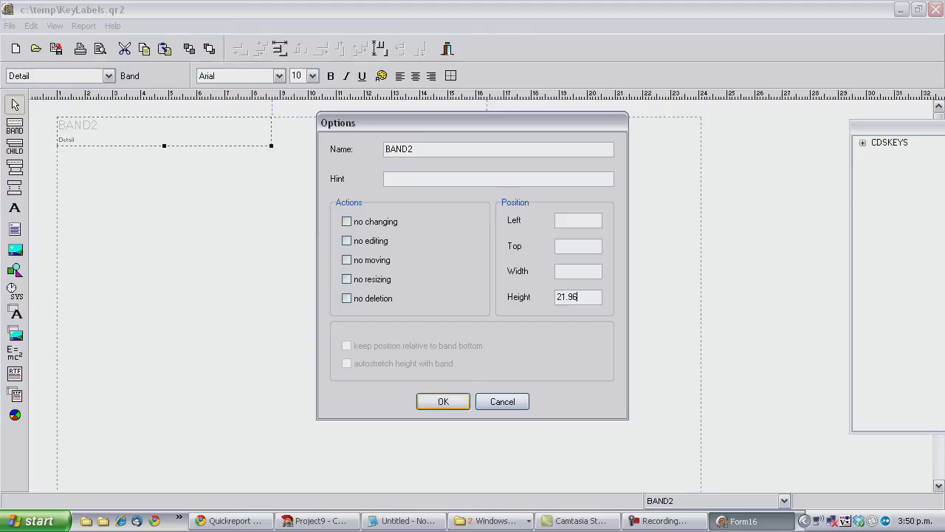
{"action": "left_click", "coordinate": [443, 401]}
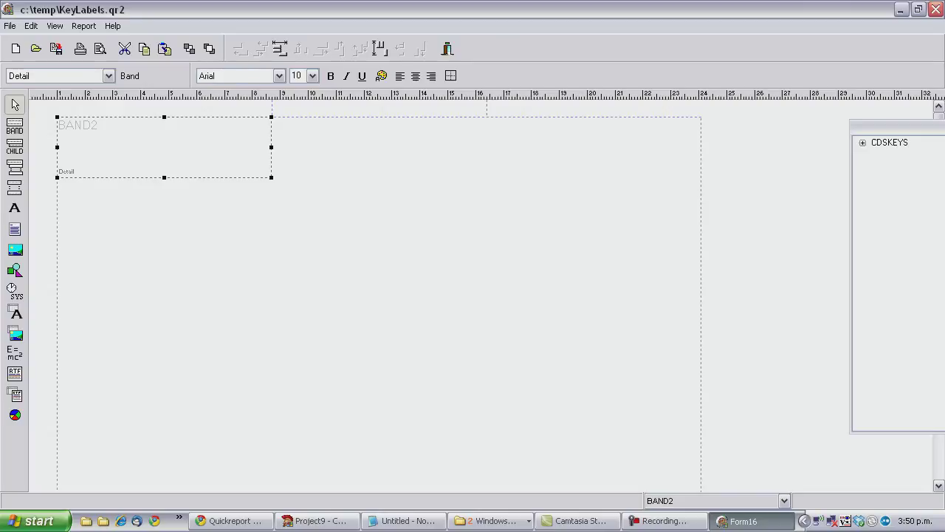
Check the report page options and close them unchanged.
{"action": "left_click", "coordinate": [84, 26]}
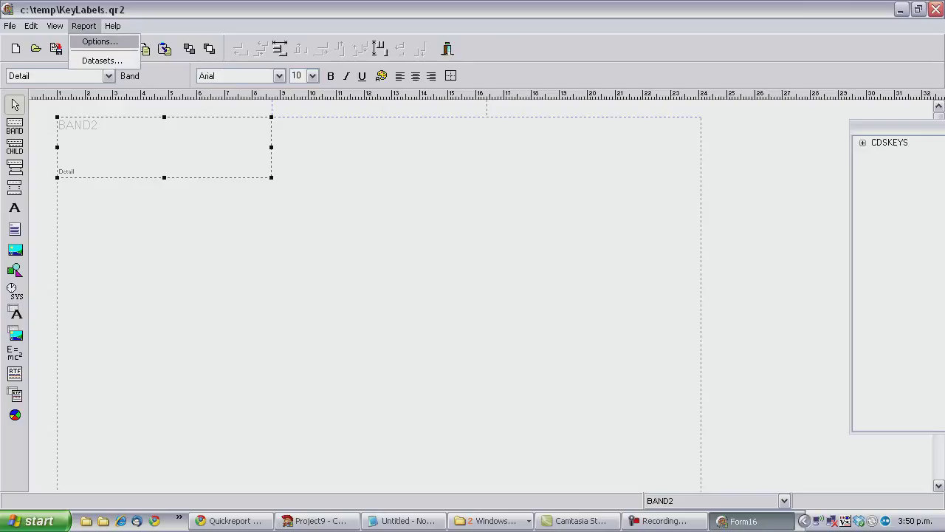
{"action": "left_click", "coordinate": [98, 41]}
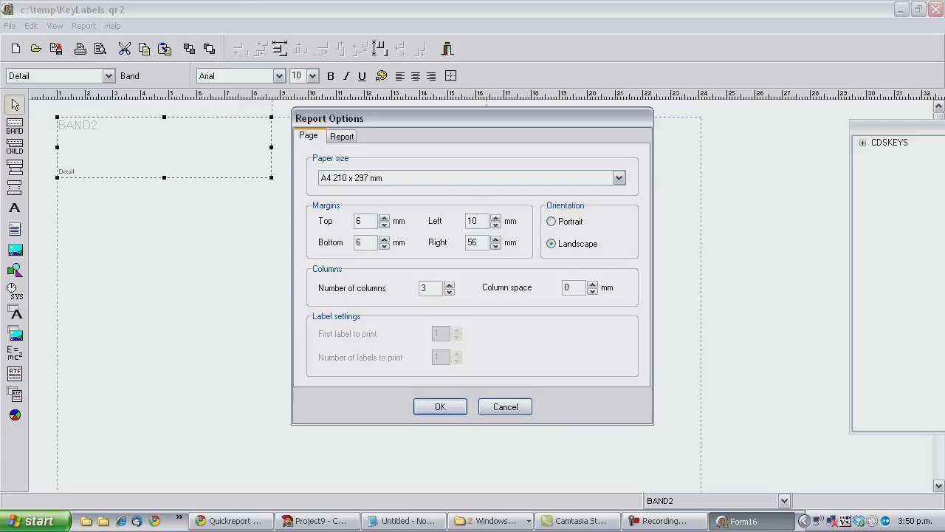
{"action": "left_click", "coordinate": [440, 406]}
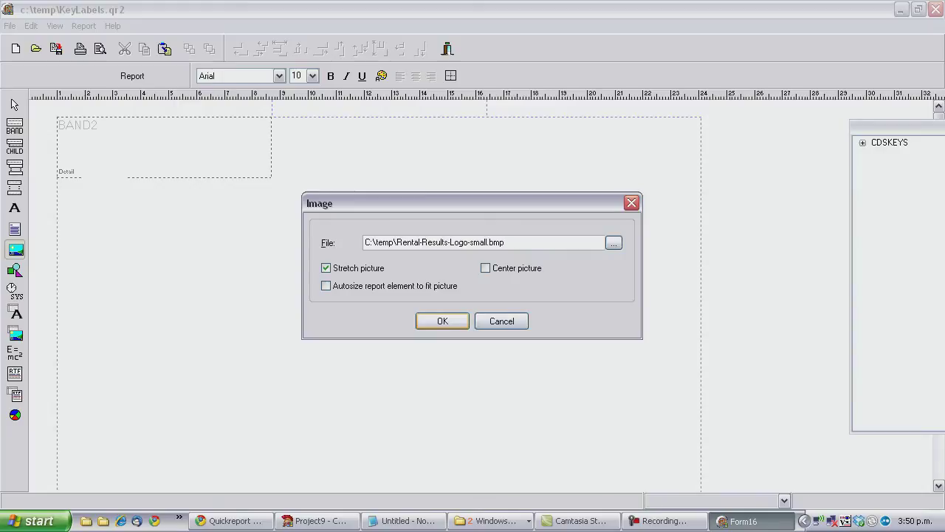
Insert the logo, size it to 38.10 × 5.56 mm and move it top-left.
{"action": "left_click", "coordinate": [441, 321]}
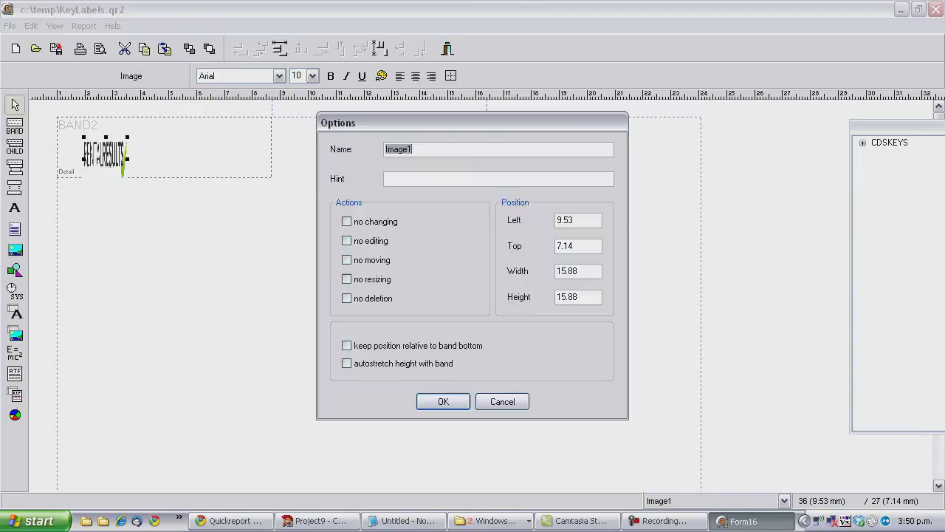
{"action": "triple_click", "coordinate": [578, 271]}
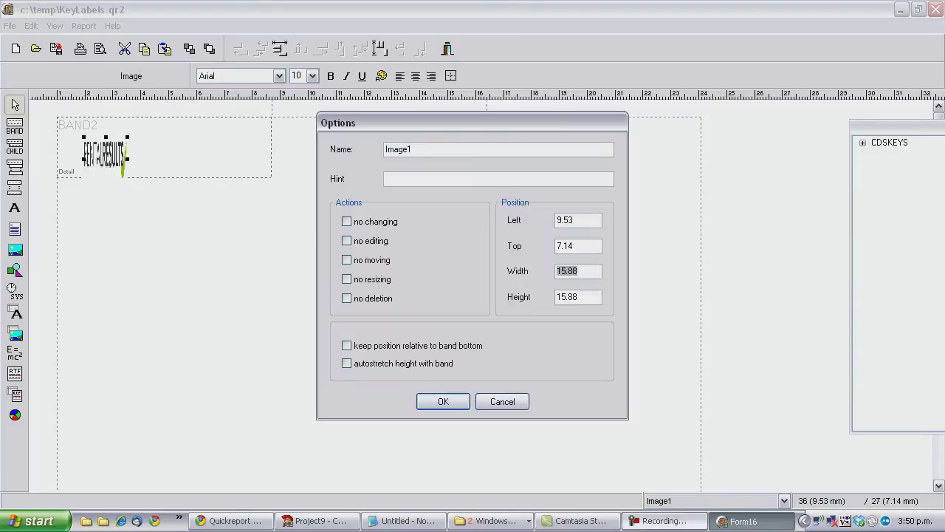
{"action": "left_click", "coordinate": [404, 521]}
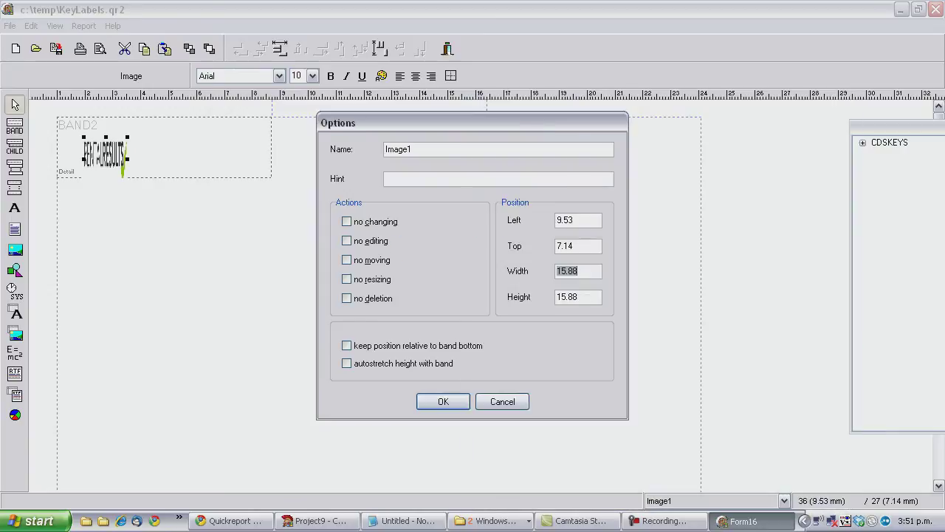
{"action": "left_click", "coordinate": [403, 521]}
{"action": "type", "text": "5.56"}
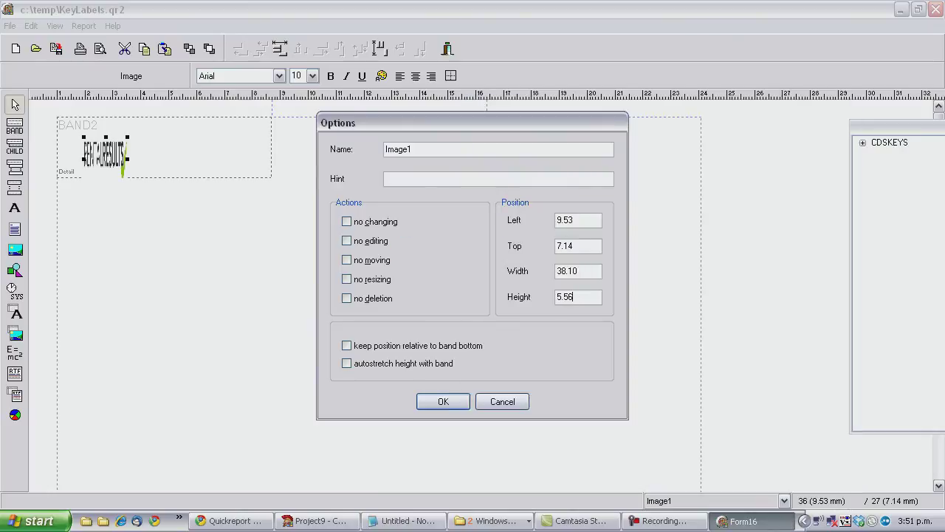
{"action": "left_click", "coordinate": [442, 401]}
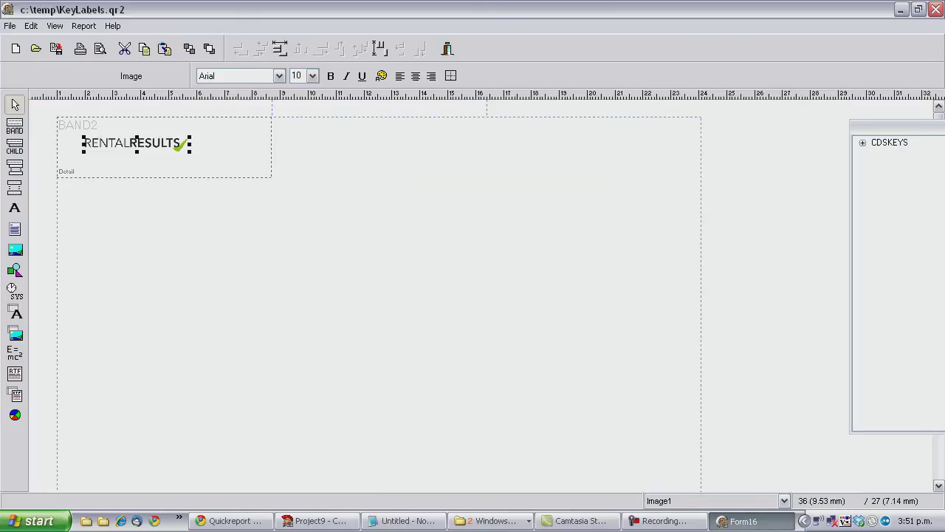
{"action": "left_click_drag", "start_coordinate": [137, 142], "coordinate": [109, 122]}
{"action": "type", "text": "Property"}
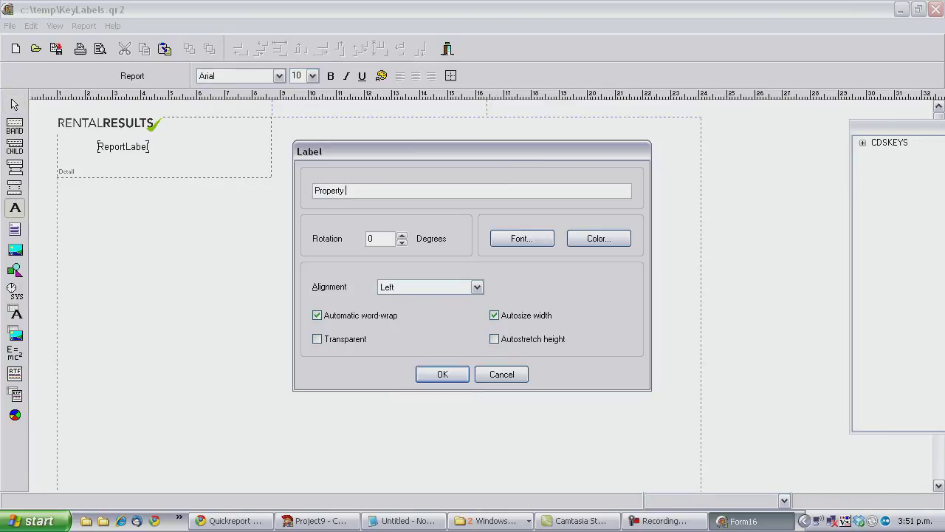
{"action": "type", "text": "Management"}
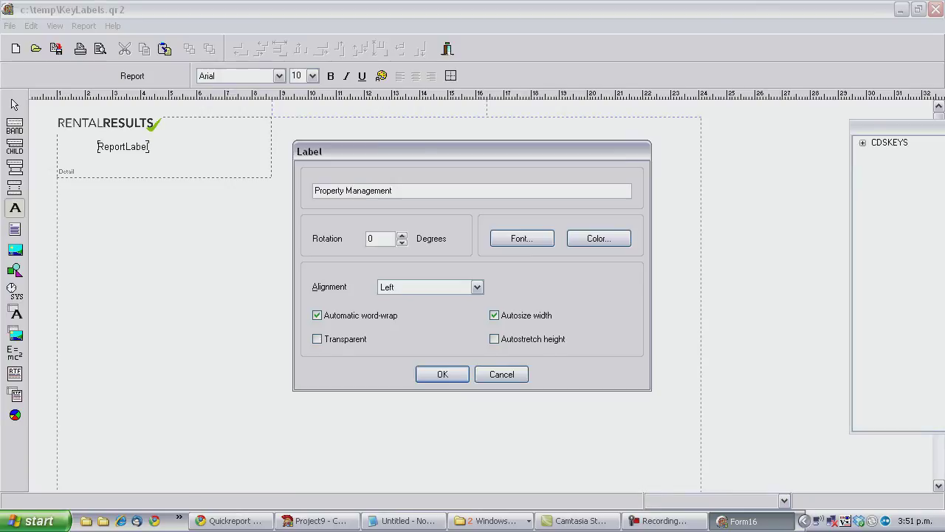
{"action": "left_click", "coordinate": [441, 373]}
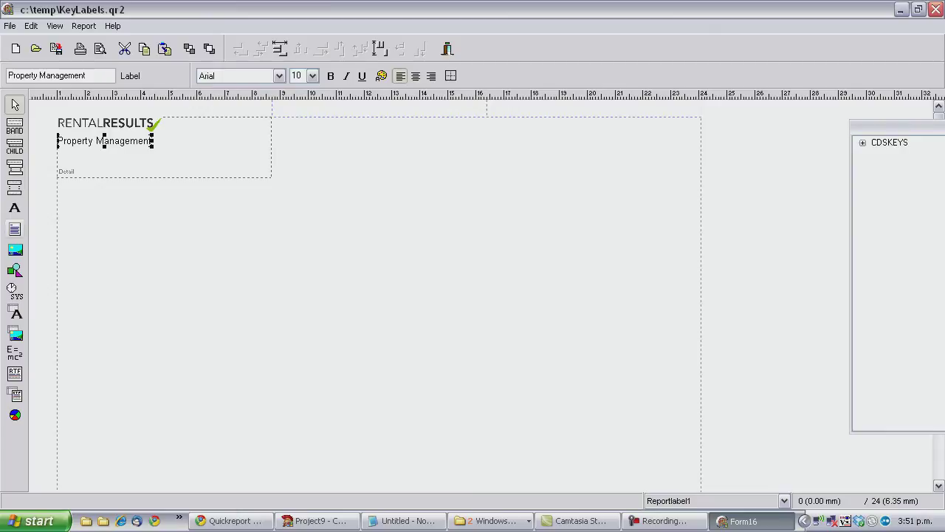
{"action": "double_click", "coordinate": [111, 170]}
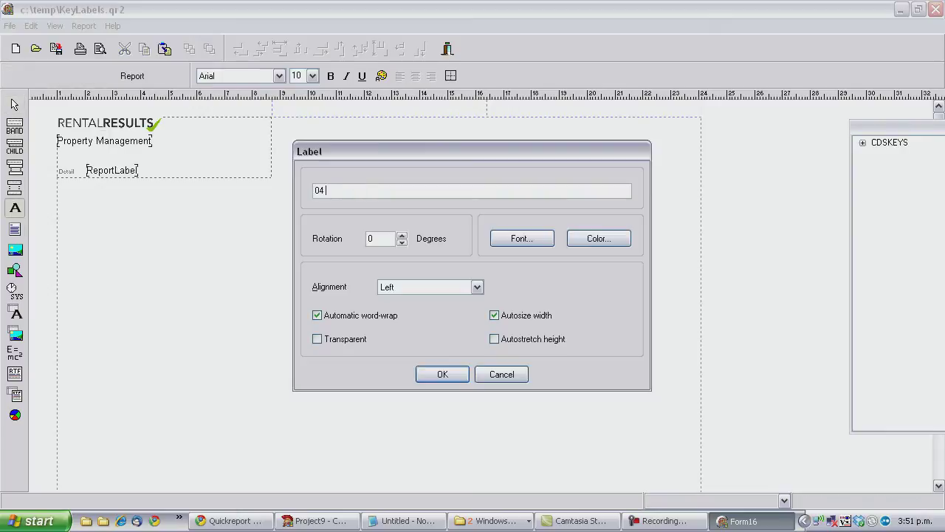
{"action": "type", "text": "4711 8"}
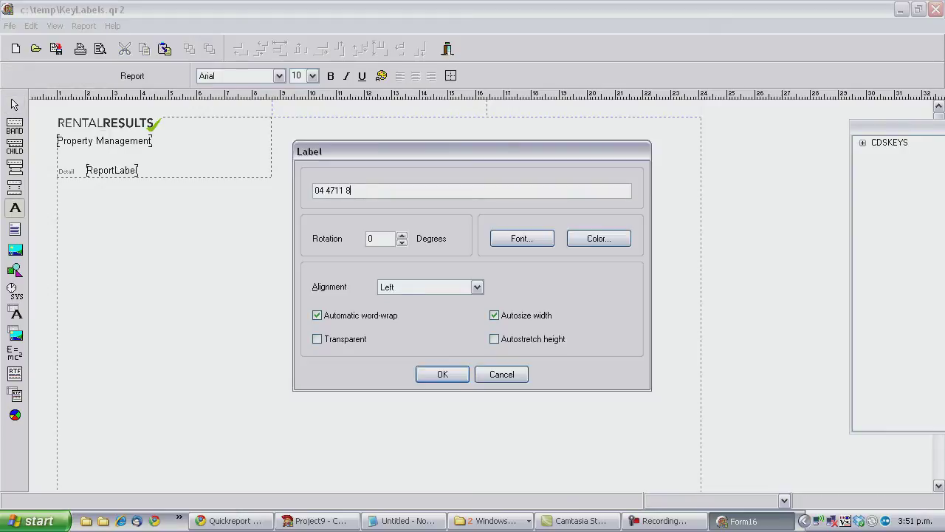
{"action": "left_click", "coordinate": [442, 374]}
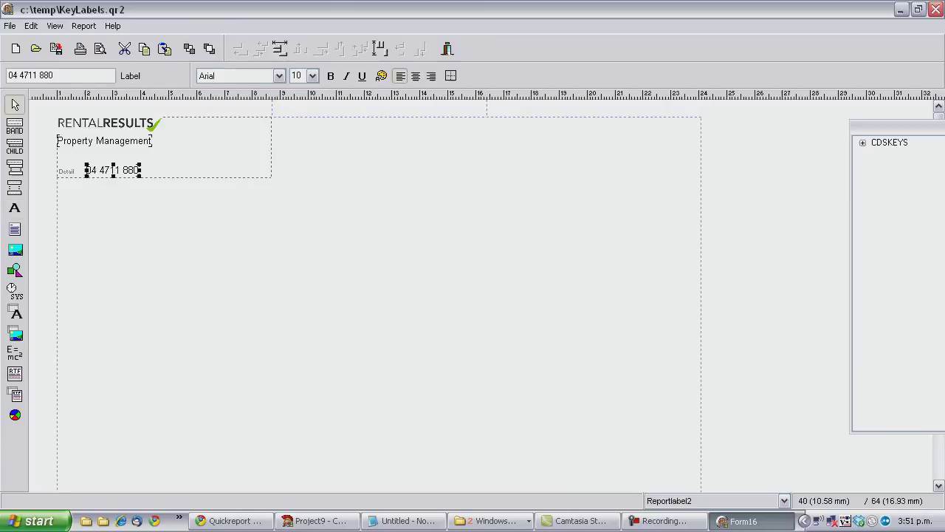
{"action": "left_click", "coordinate": [313, 76]}
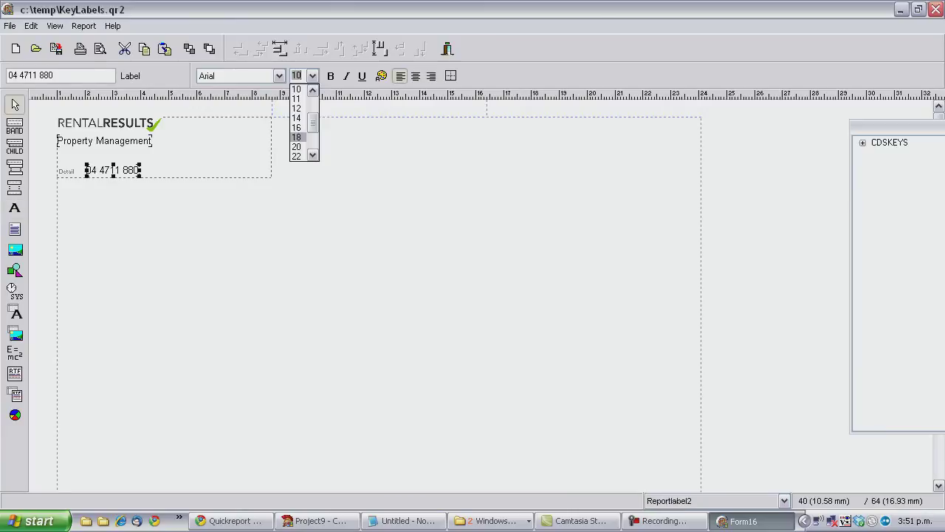
{"action": "left_click", "coordinate": [296, 137]}
{"action": "type", "text": "www.rentalresults.co"}
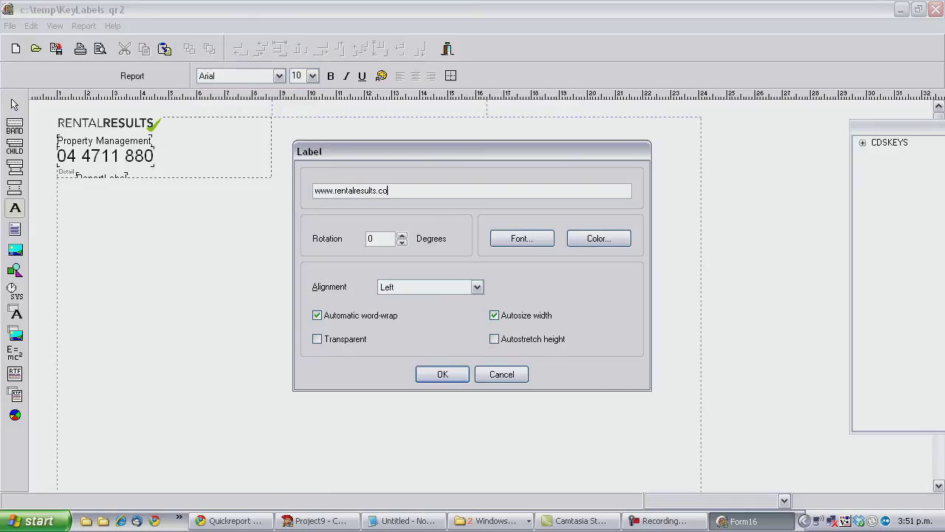
{"action": "left_click", "coordinate": [442, 373]}
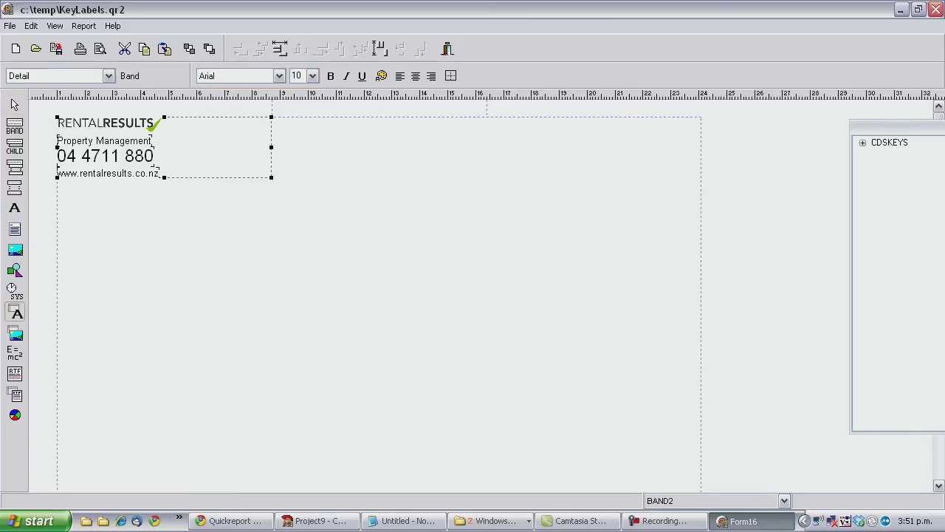
Add a data field for cdsKeys' Label at the band's top right in large bold type.
{"action": "double_click", "coordinate": [246, 132]}
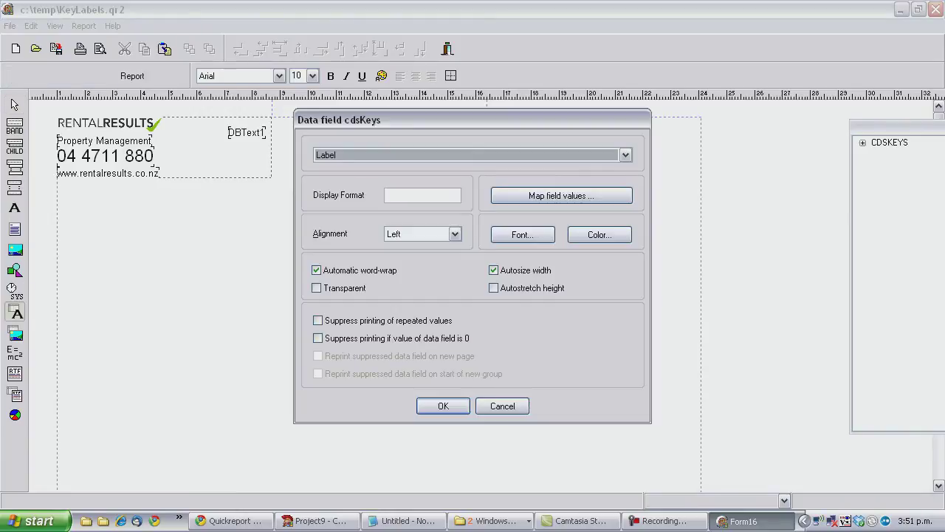
{"action": "left_click", "coordinate": [442, 405]}
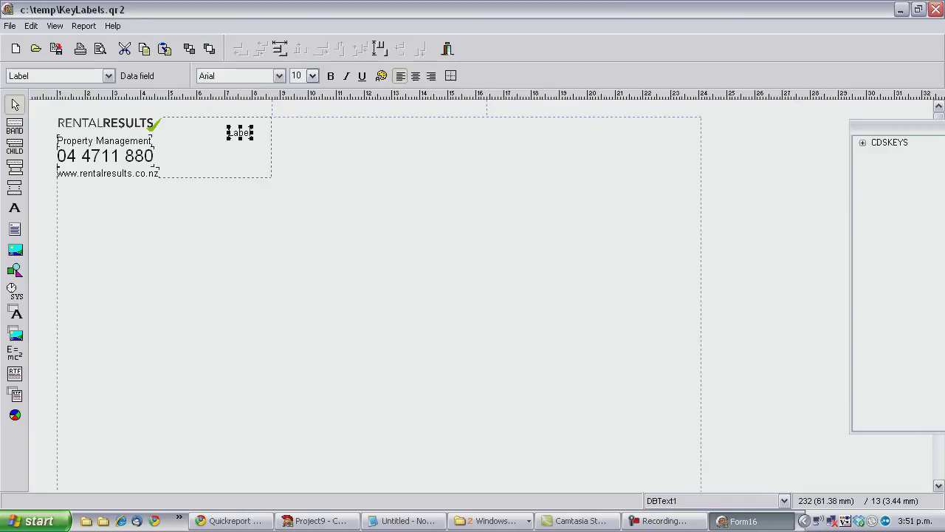
{"action": "left_click", "coordinate": [312, 76]}
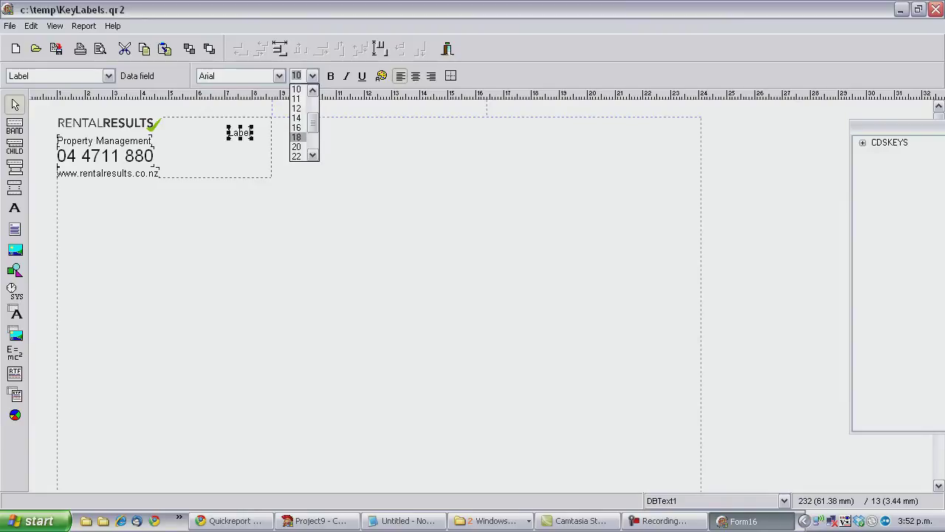
{"action": "scroll", "scroll_direction": "down", "scroll_amount": 3}
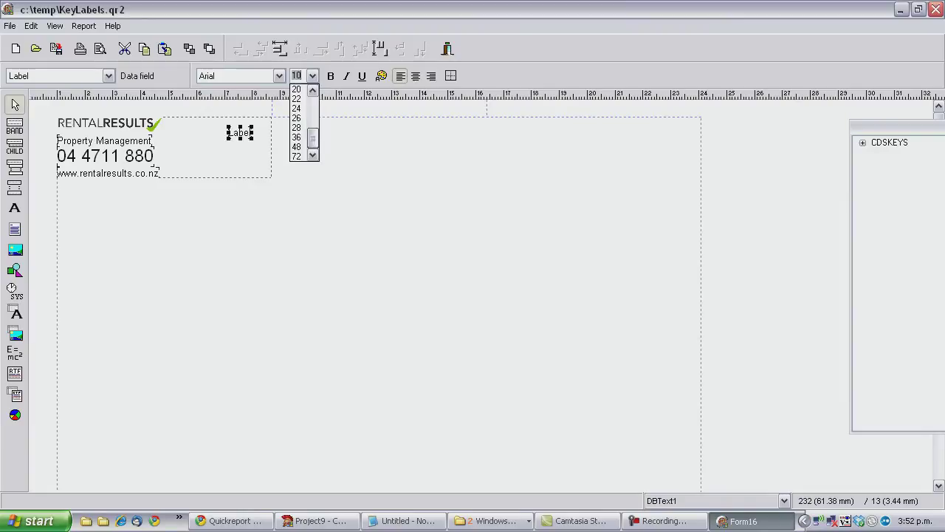
{"action": "left_click", "coordinate": [296, 137]}
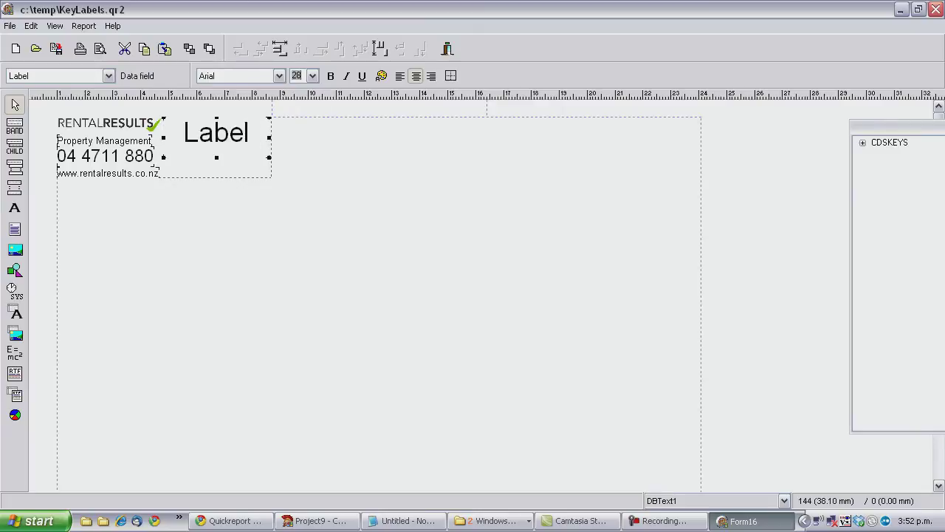
{"action": "left_click", "coordinate": [305, 75]}
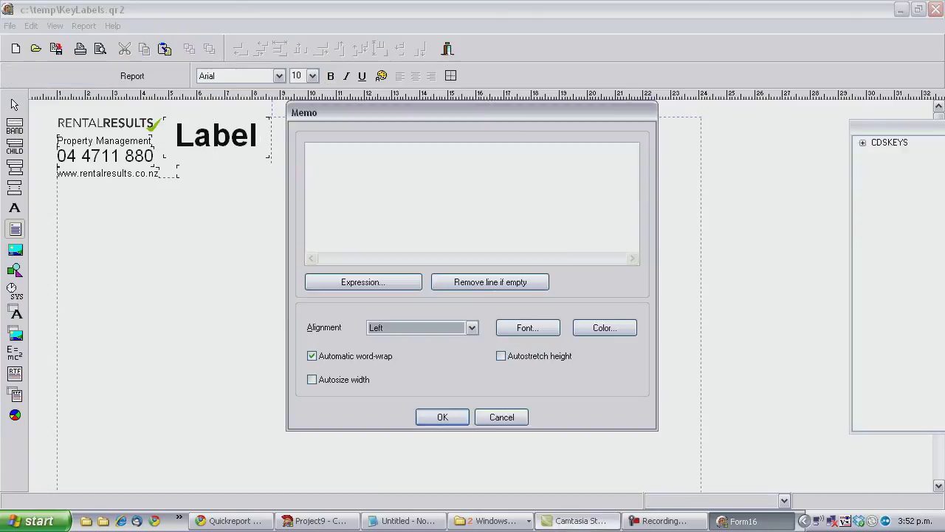
Enter the return-address memo with alignment and a 6pt font, then preview the labels.
{"action": "left_click", "coordinate": [403, 521]}
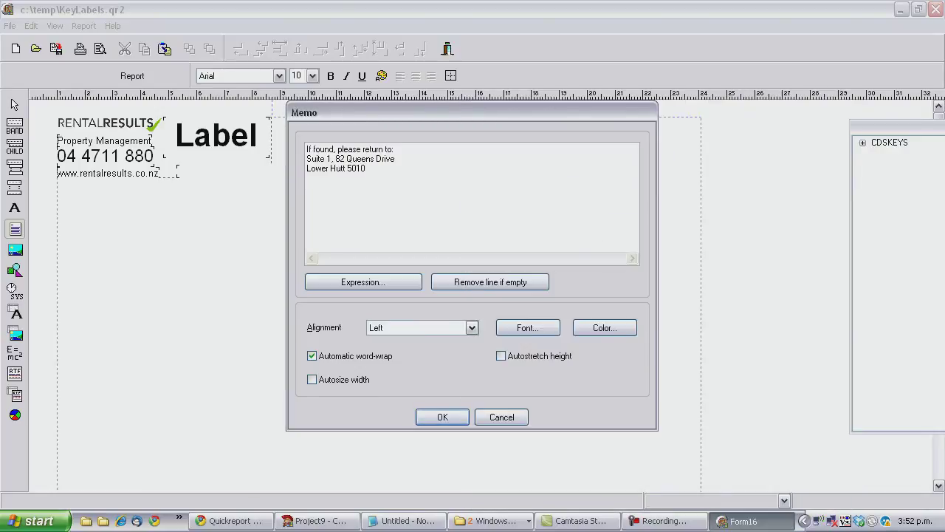
{"action": "left_click", "coordinate": [527, 327]}
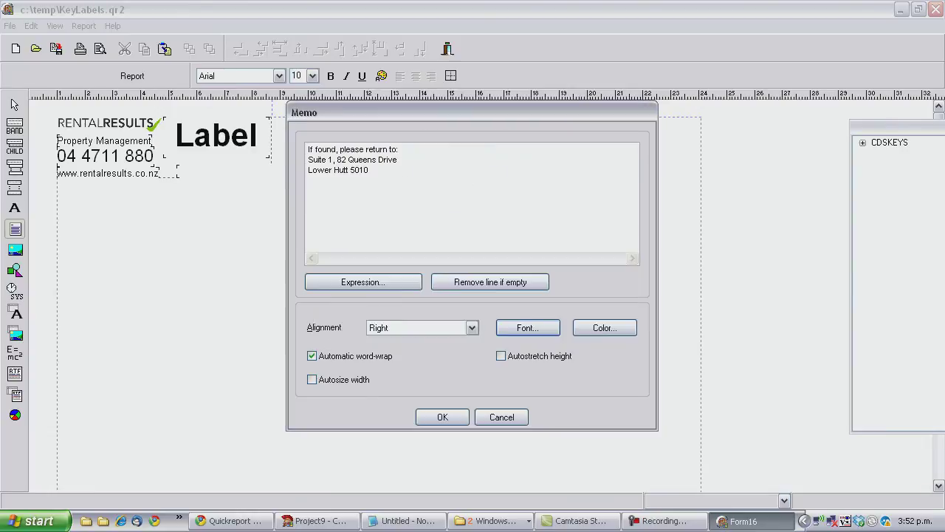
{"action": "left_click", "coordinate": [441, 417]}
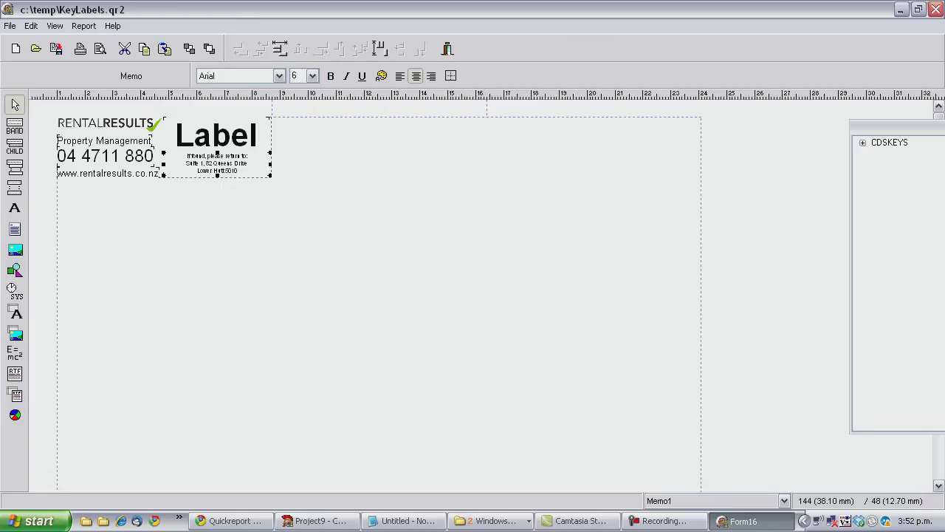
{"action": "left_click", "coordinate": [100, 48]}
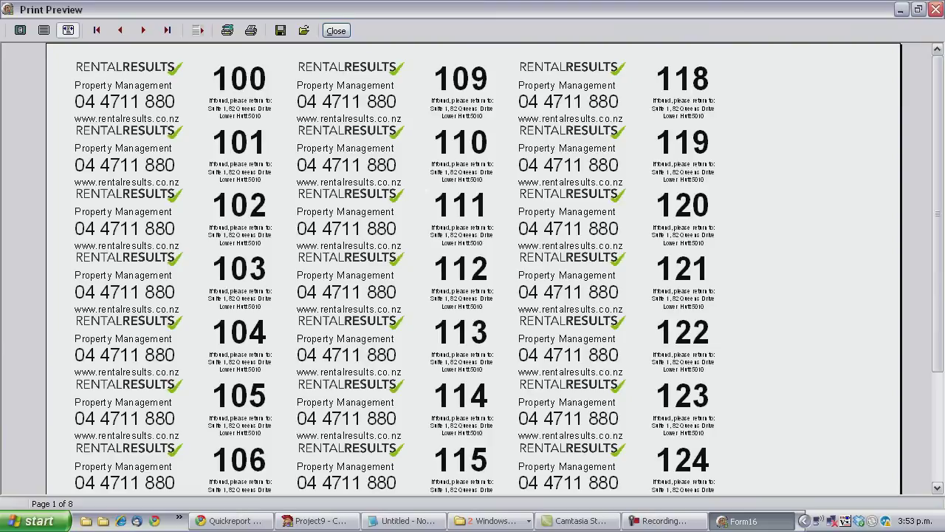
Give the detail band top and left frame lines and recheck the preview.
{"action": "left_click", "coordinate": [20, 29]}
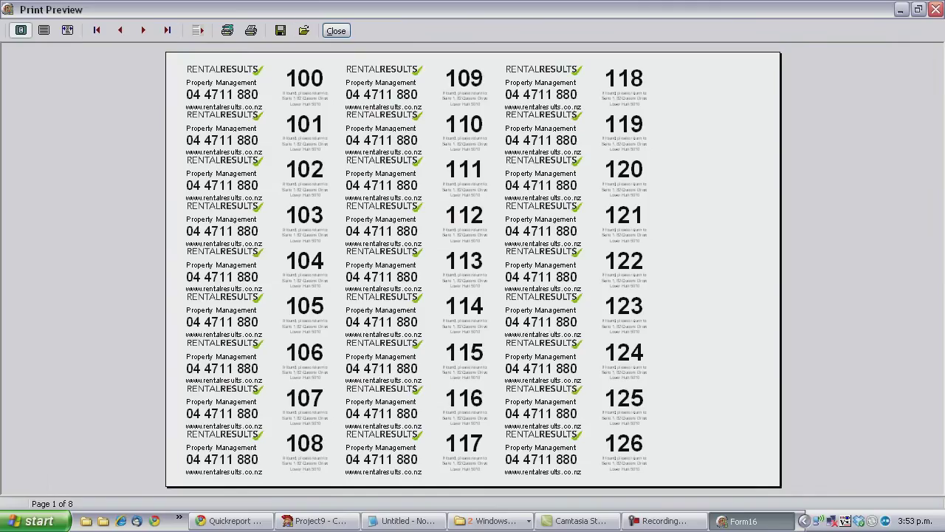
{"action": "left_click", "coordinate": [336, 30]}
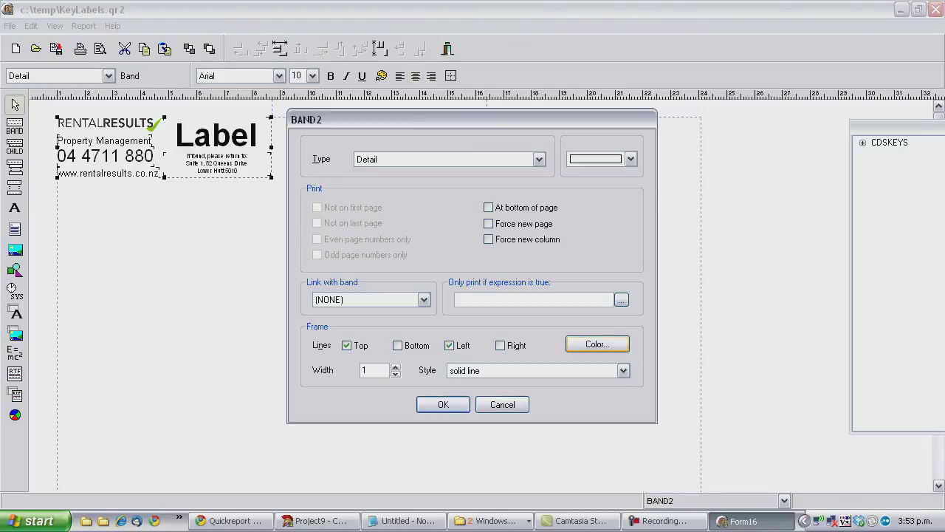
{"action": "left_click", "coordinate": [597, 344]}
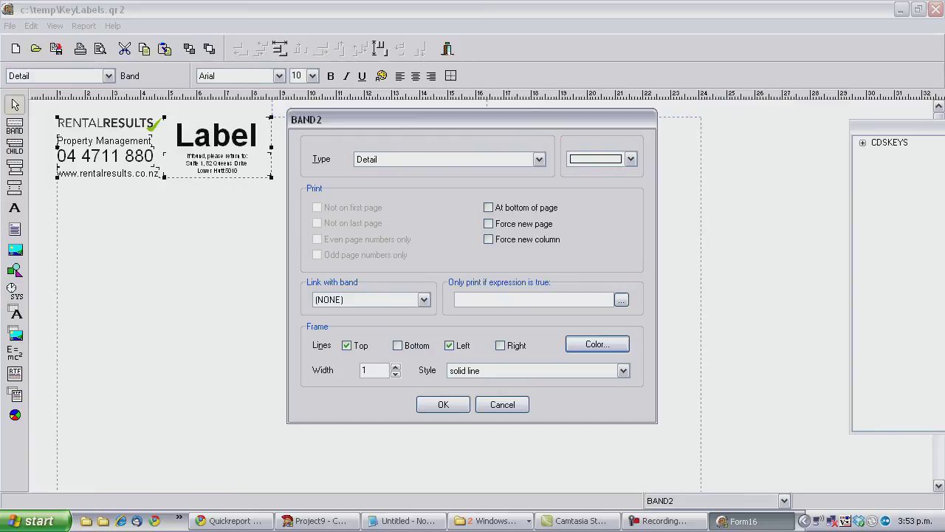
{"action": "left_click", "coordinate": [442, 404]}
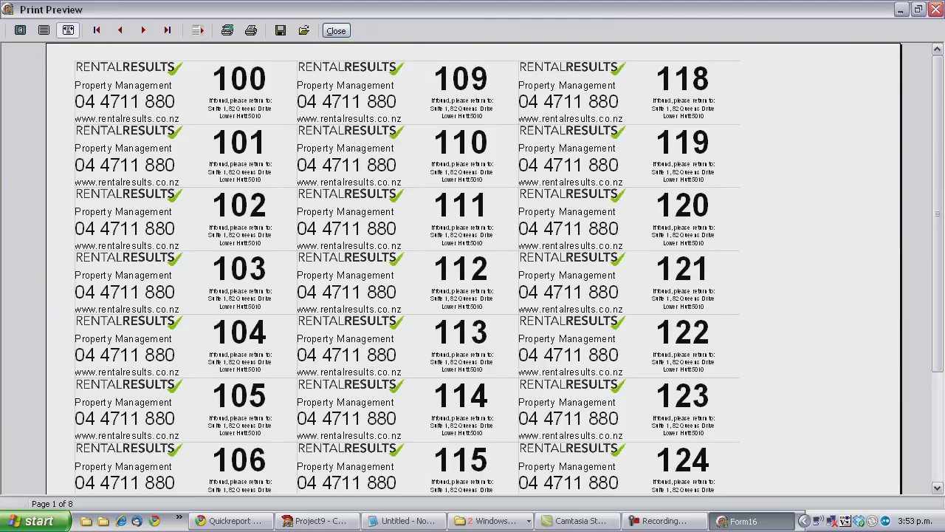
{"action": "left_click", "coordinate": [20, 29]}
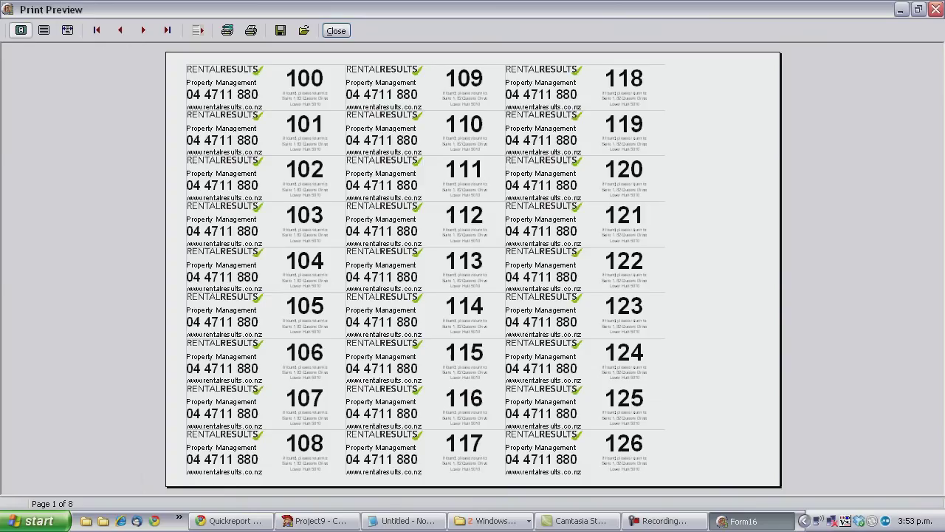
{"action": "left_click", "coordinate": [335, 30]}
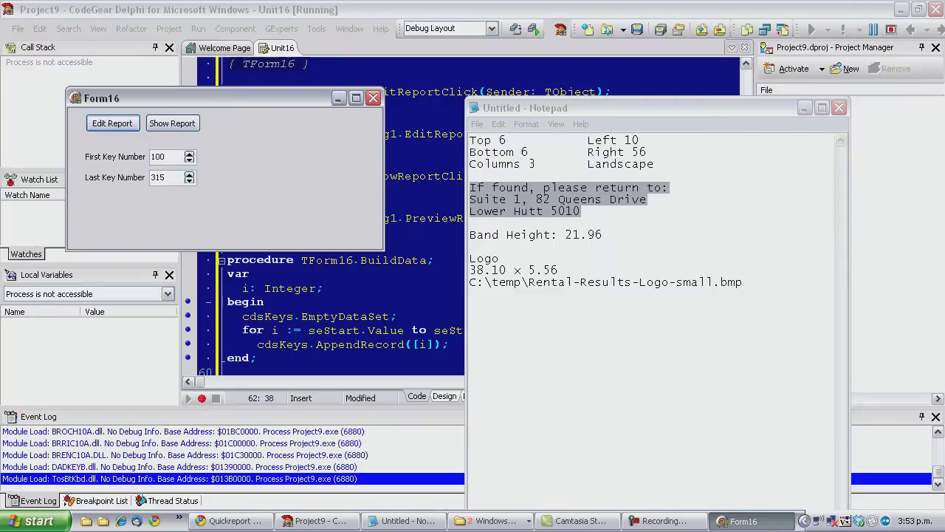
Preview labels for key numbers 150 to 220, then close the preview.
{"action": "triple_click", "coordinate": [158, 155]}
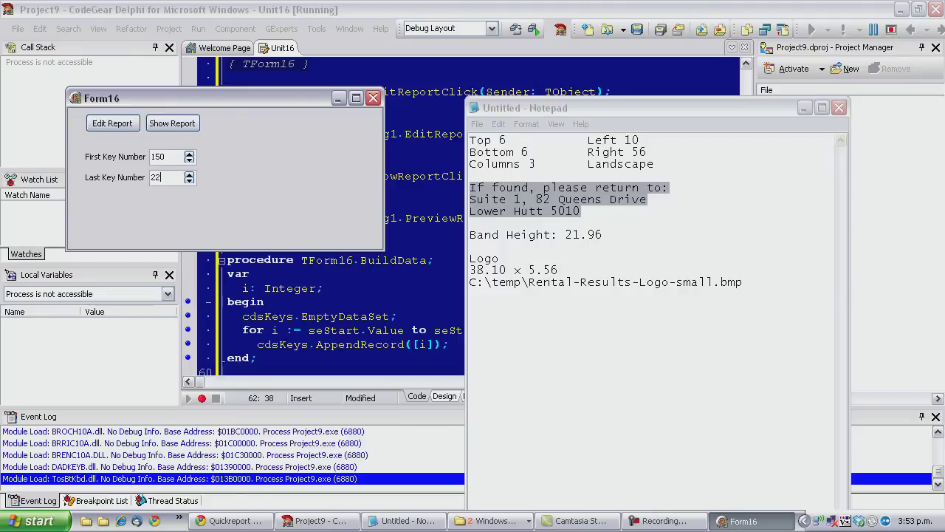
{"action": "left_click", "coordinate": [172, 123]}
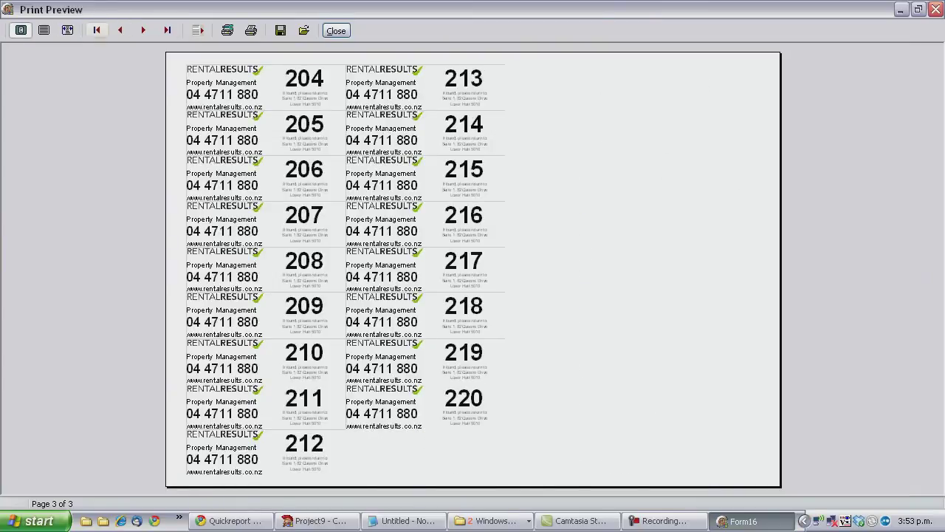
{"action": "left_click", "coordinate": [336, 31]}
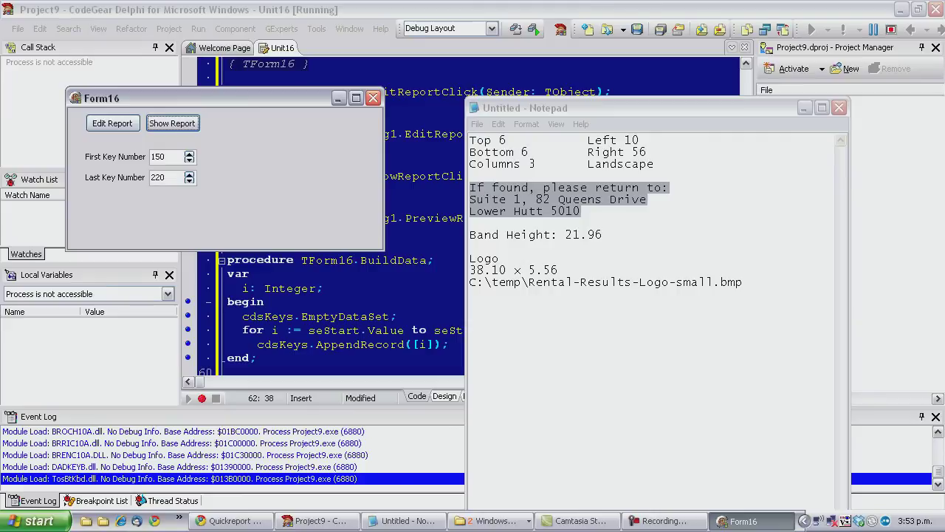
{"action": "mouse_move", "coordinate": [373, 97]}
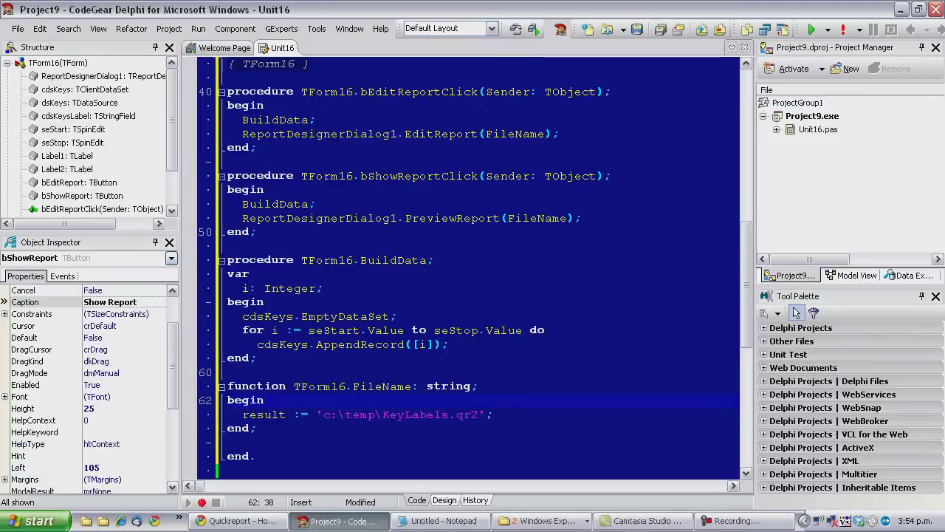
Review the EditReport and PreviewReport calls in Unit16, then return to Form16's design.
{"action": "scroll", "scroll_direction": "up", "scroll_amount": 3}
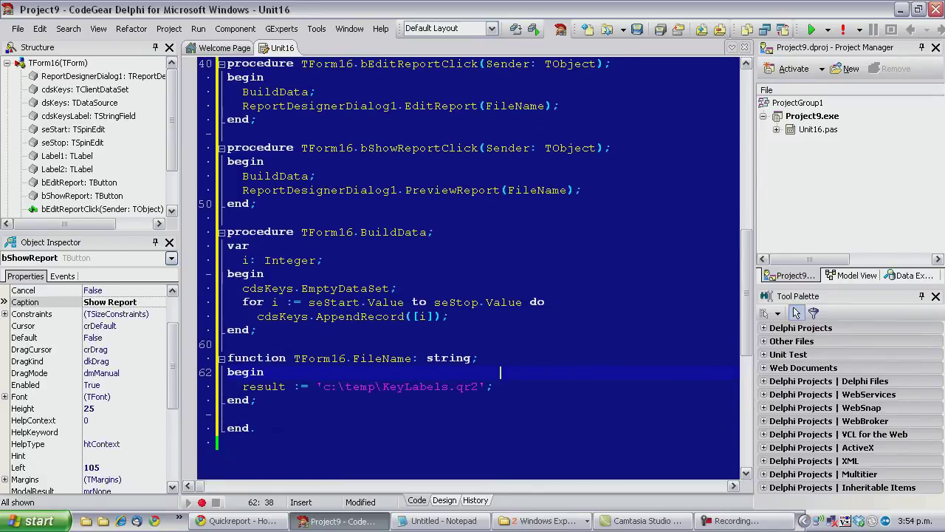
{"action": "left_click", "coordinate": [443, 500]}
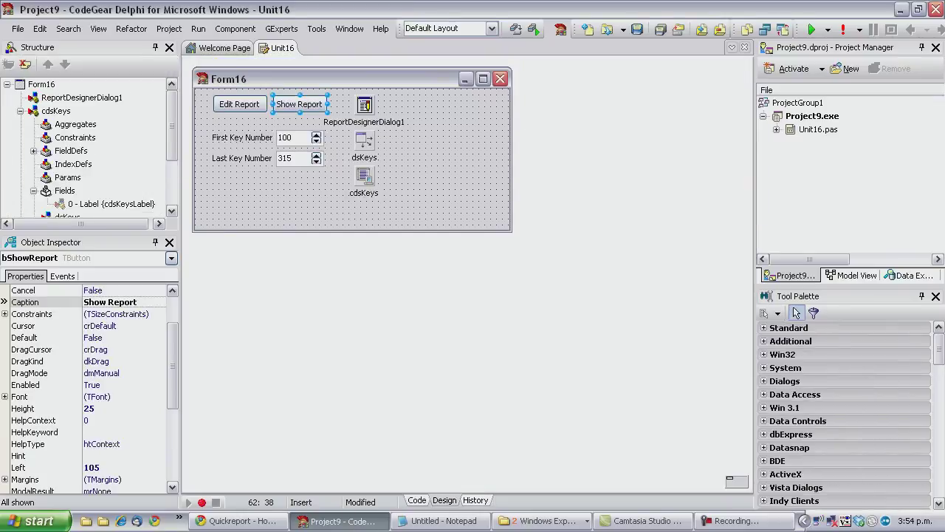
{"action": "left_click", "coordinate": [417, 499]}
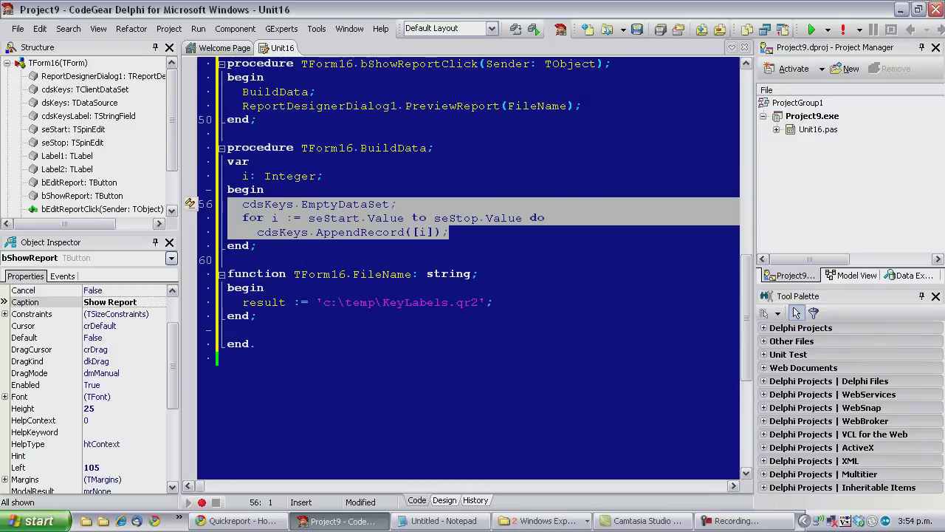
{"action": "left_click", "coordinate": [485, 105]}
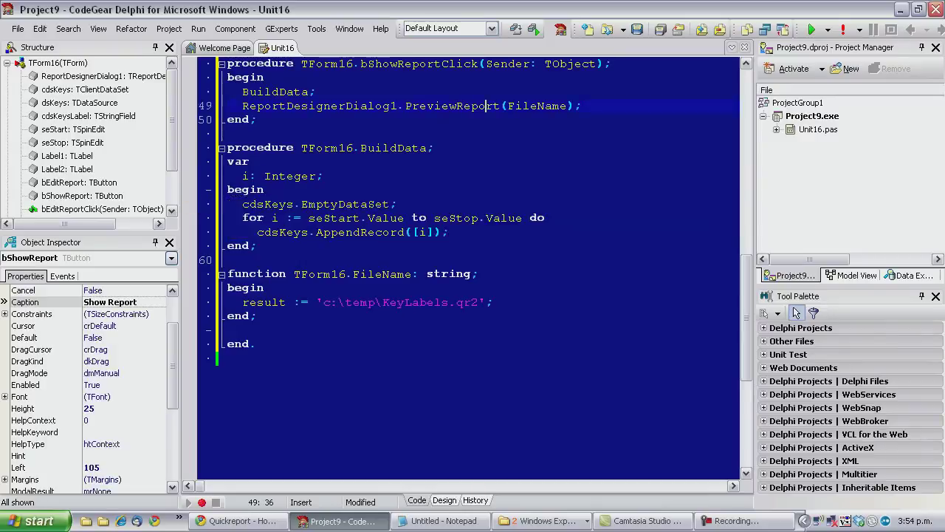
{"action": "scroll", "scroll_direction": "up", "scroll_amount": 3}
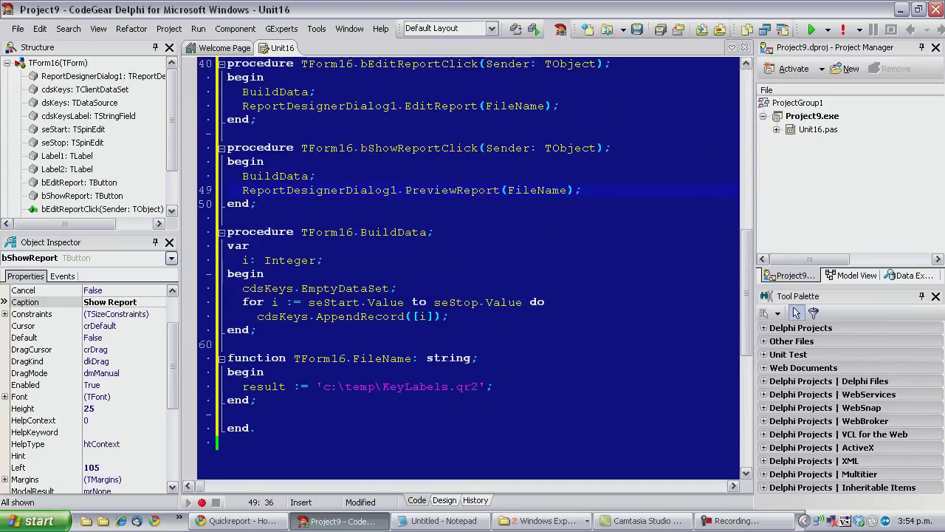
{"action": "left_click", "coordinate": [406, 105]}
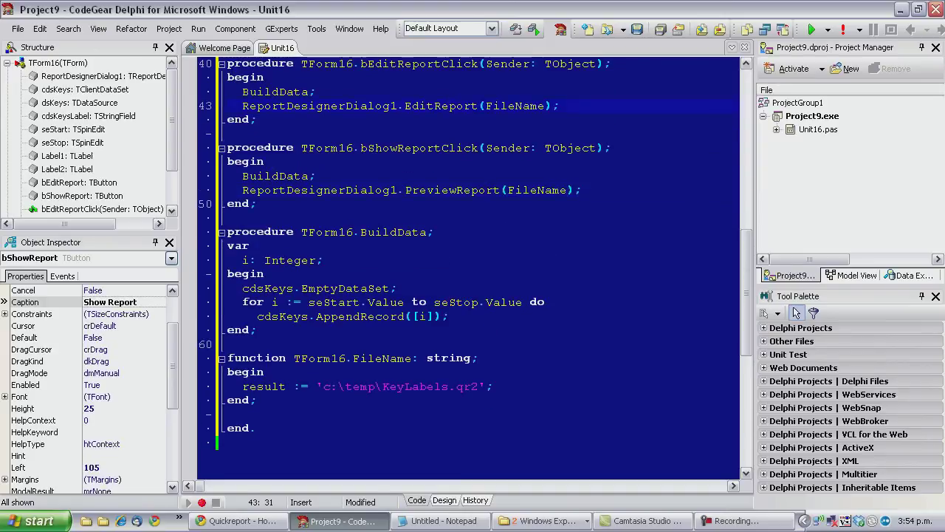
{"action": "mouse_move", "coordinate": [327, 146]}
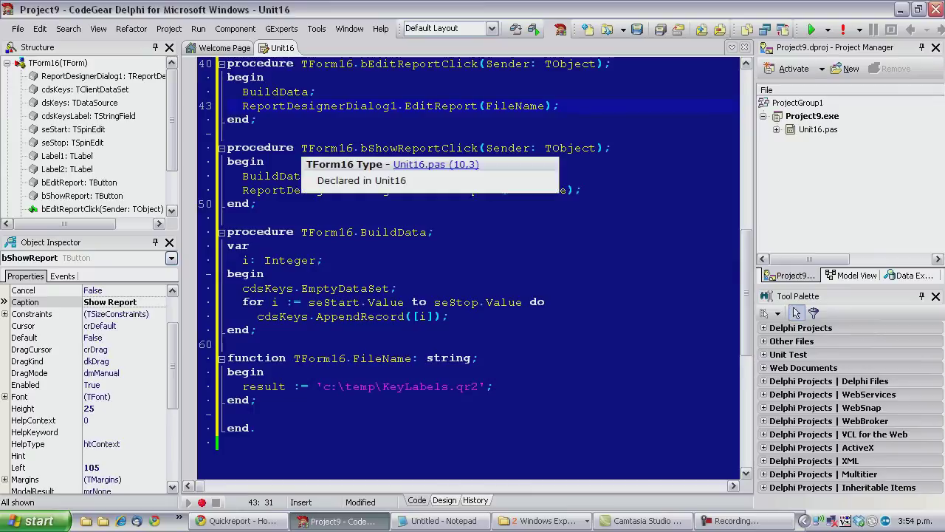
{"action": "left_click", "coordinate": [444, 500]}
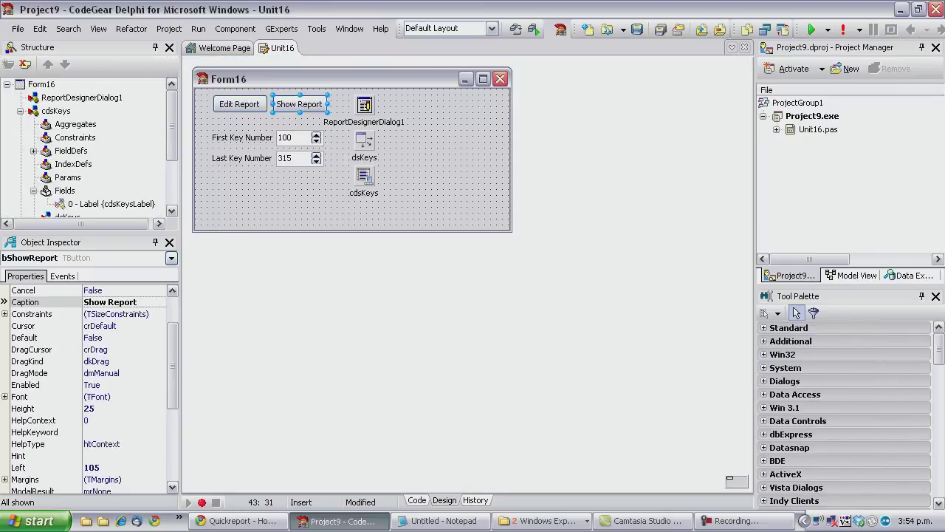